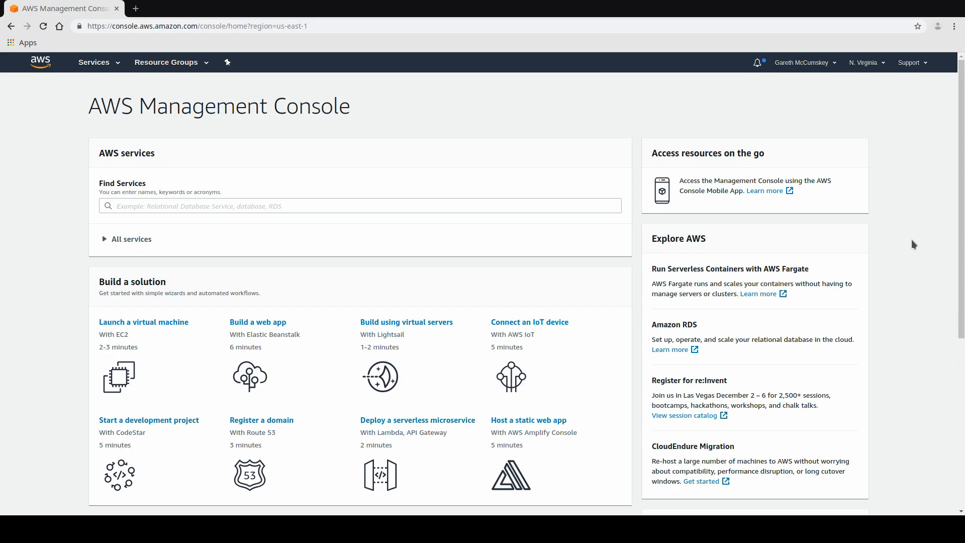
{"action": "mouse_move", "coordinate": [382, 143]}
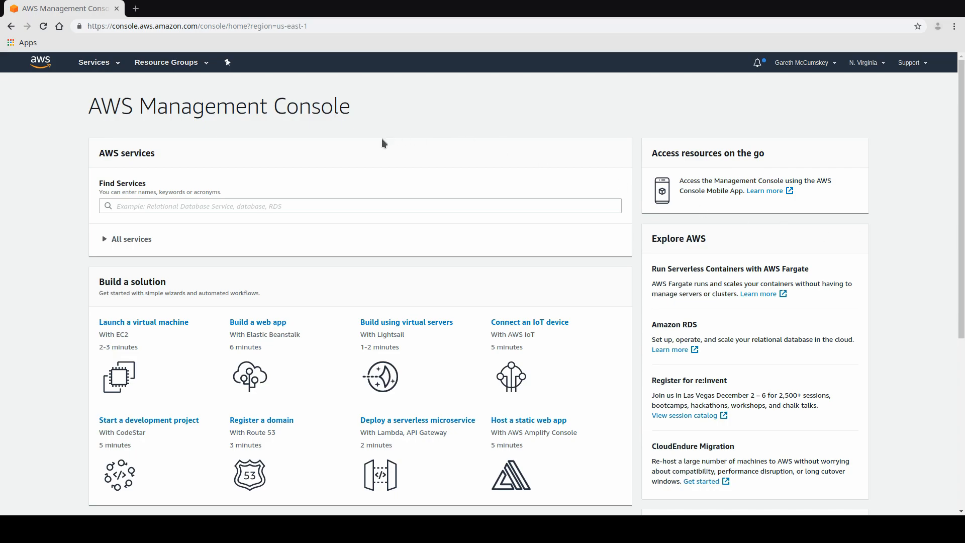
{"action": "mouse_move", "coordinate": [465, 152]}
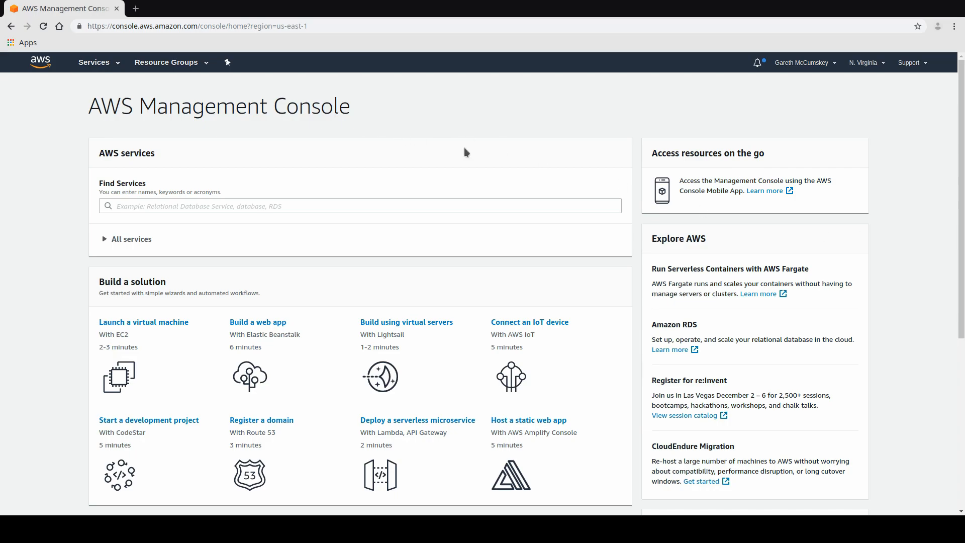
{"action": "mouse_move", "coordinate": [433, 128]}
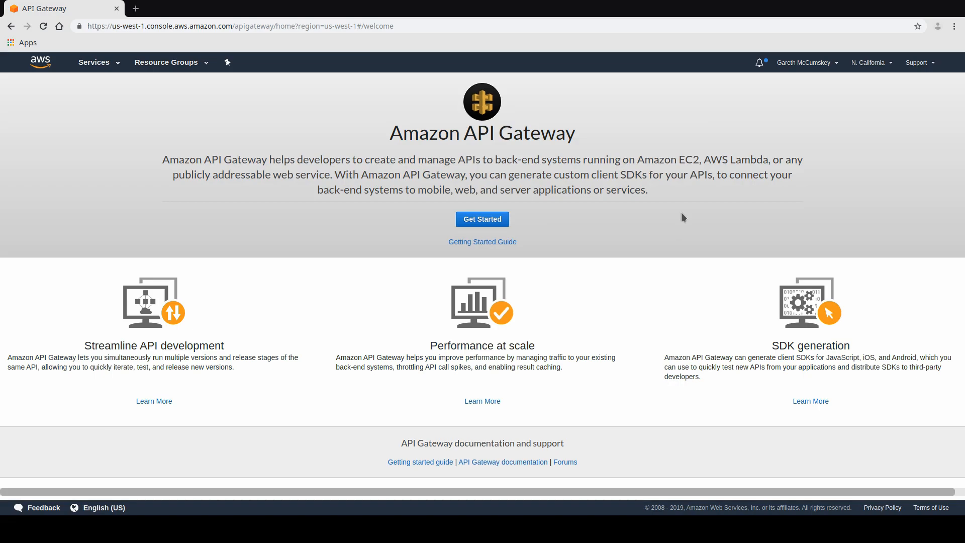
{"action": "mouse_move", "coordinate": [644, 217]}
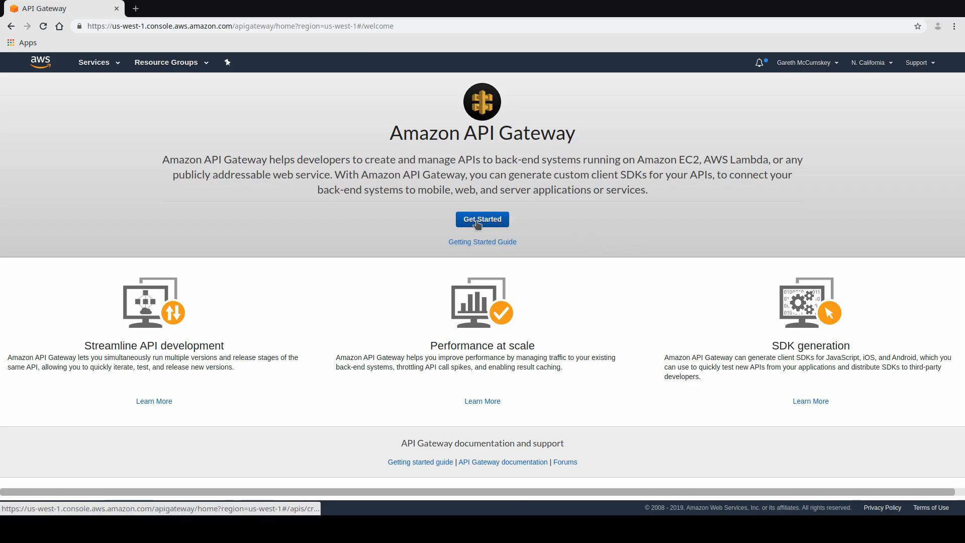
- Import the example PetStore REST API from the Get Started screen
{"action": "left_click", "coordinate": [482, 219]}
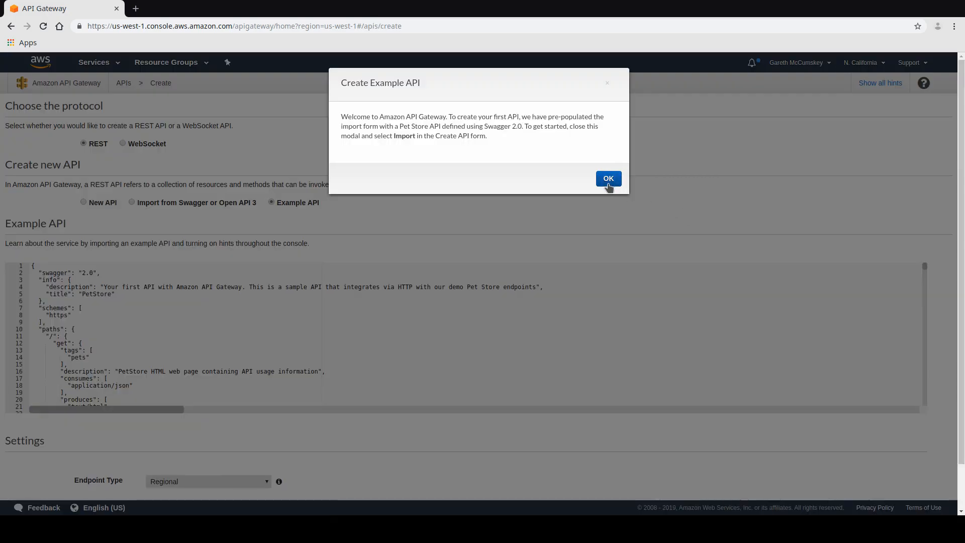
{"action": "left_click", "coordinate": [608, 178]}
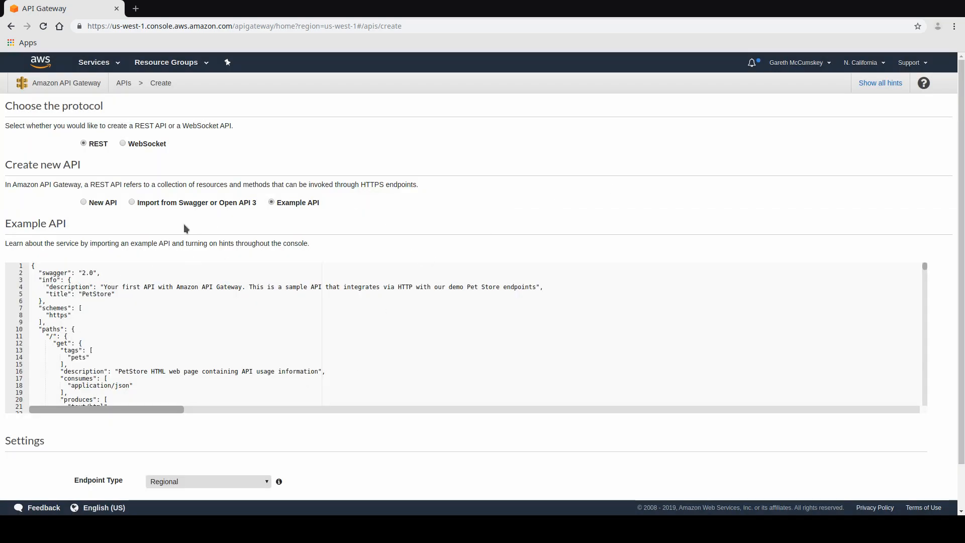
{"action": "mouse_move", "coordinate": [899, 215]}
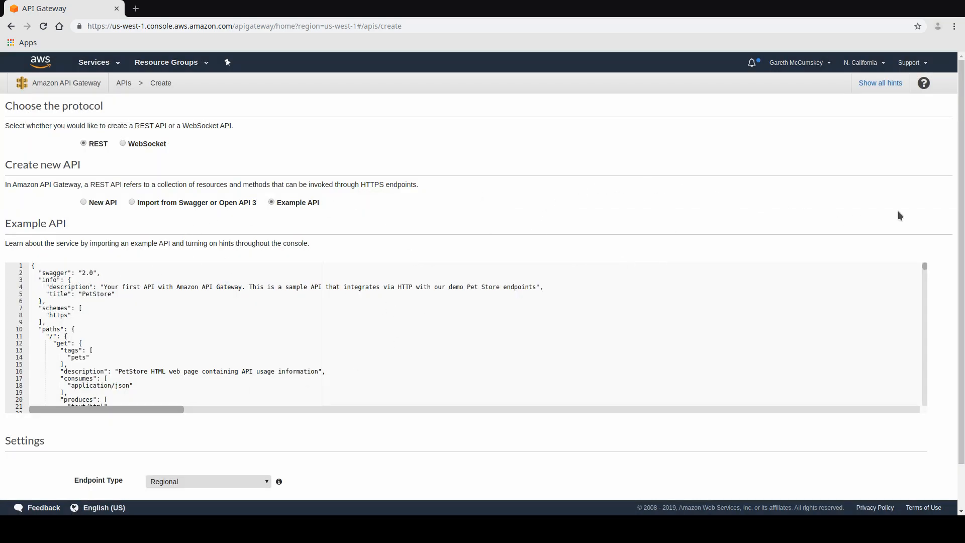
{"action": "mouse_move", "coordinate": [694, 226]}
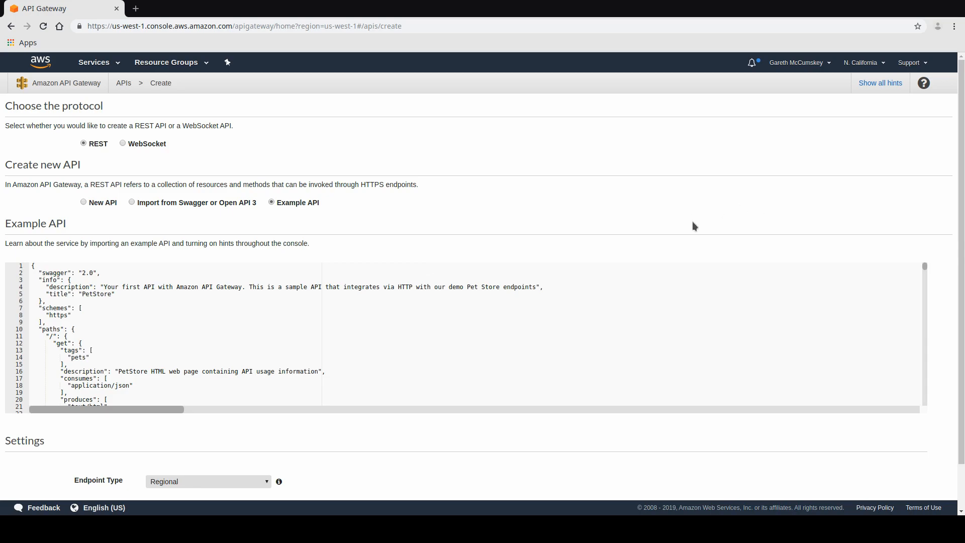
{"action": "scroll", "scroll_direction": "down", "scroll_amount": 3}
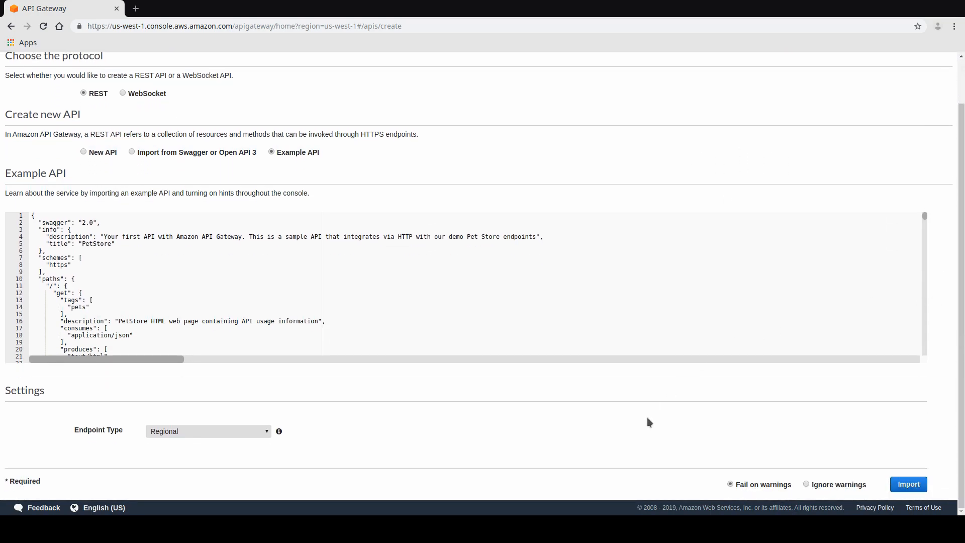
{"action": "mouse_move", "coordinate": [751, 492]}
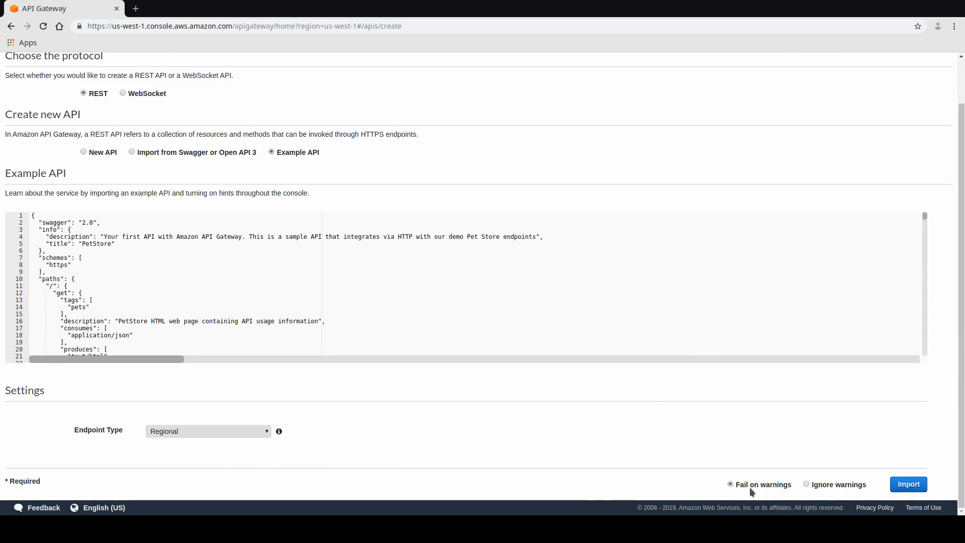
{"action": "left_click", "coordinate": [908, 484]}
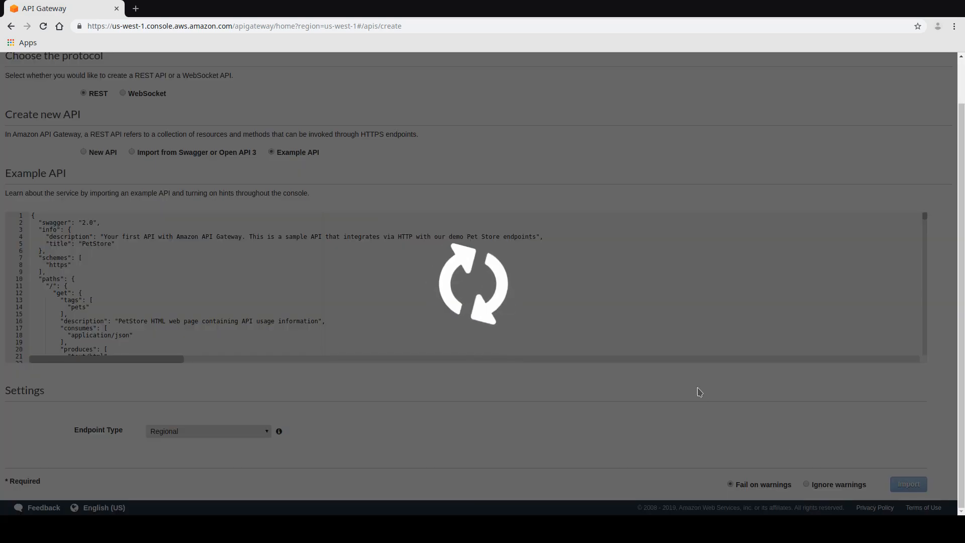
{"action": "left_click", "coordinate": [908, 484]}
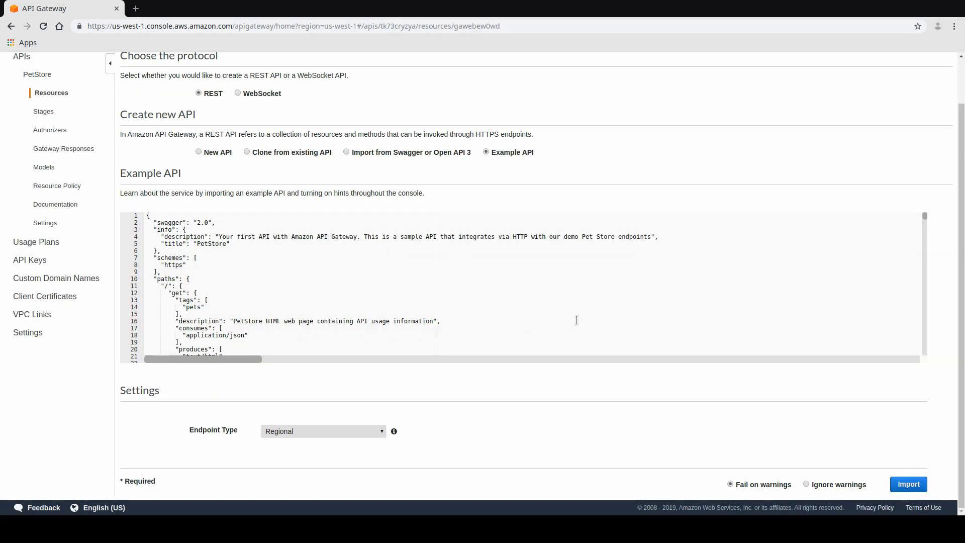
{"action": "left_click", "coordinate": [909, 484]}
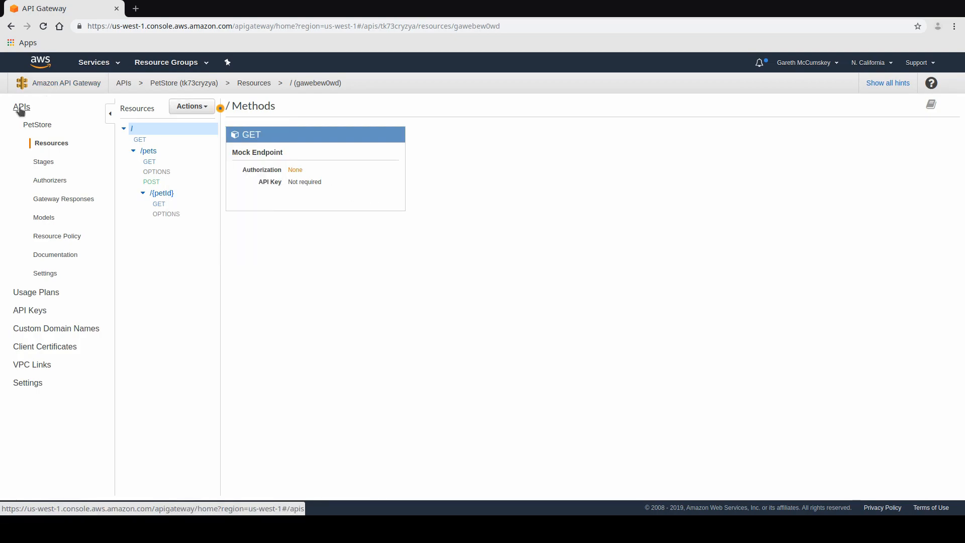
- Start a new REST API from the APIs list and name it 'Test Demo API'
{"action": "left_click", "coordinate": [21, 107]}
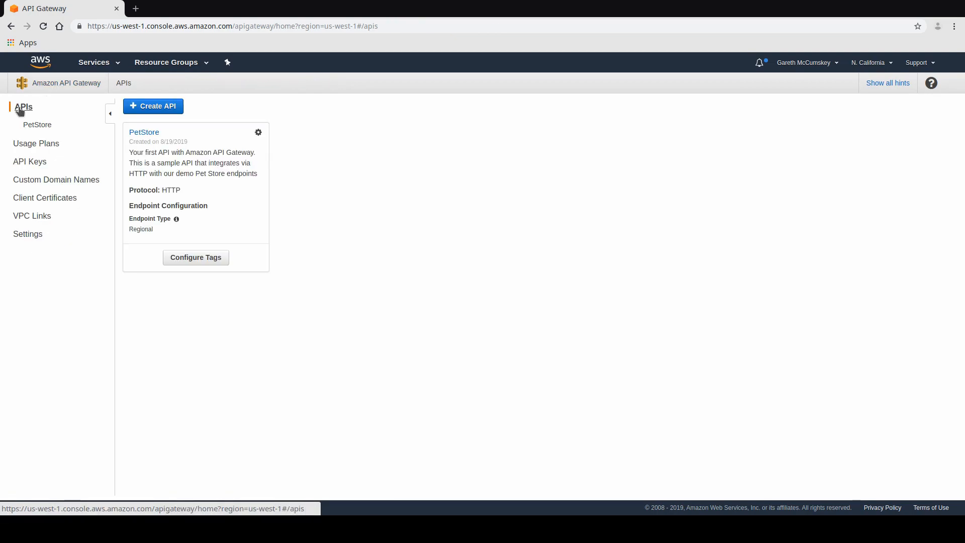
{"action": "mouse_move", "coordinate": [114, 113]}
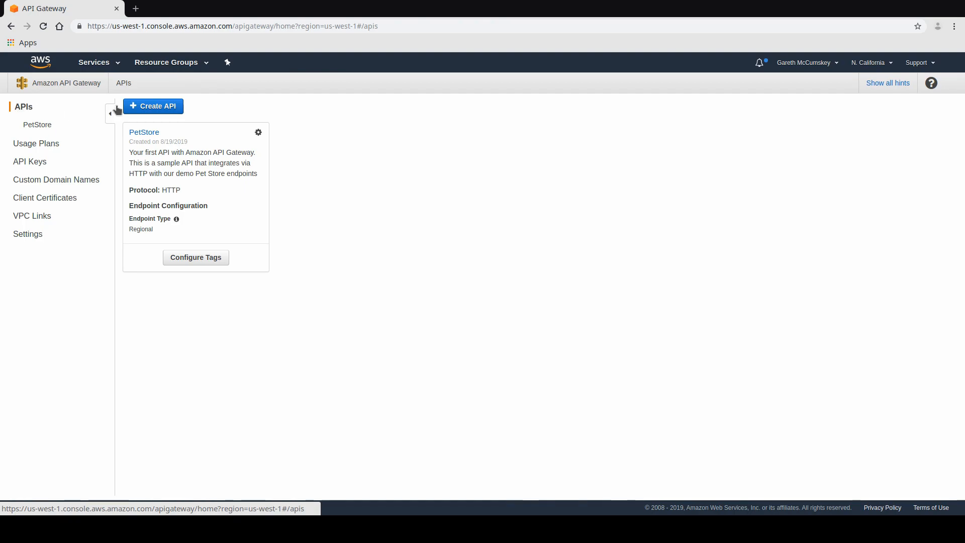
{"action": "left_click", "coordinate": [153, 106]}
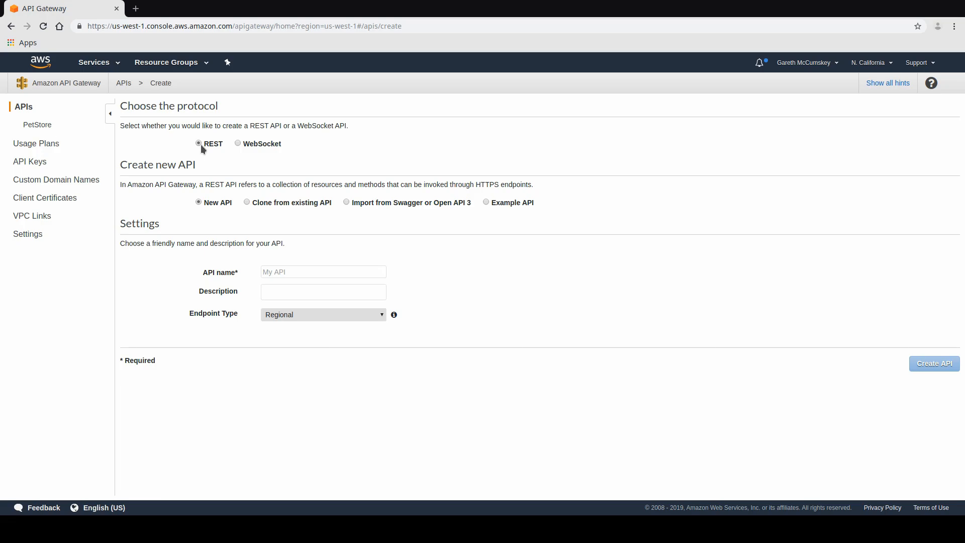
{"action": "mouse_move", "coordinate": [173, 218]}
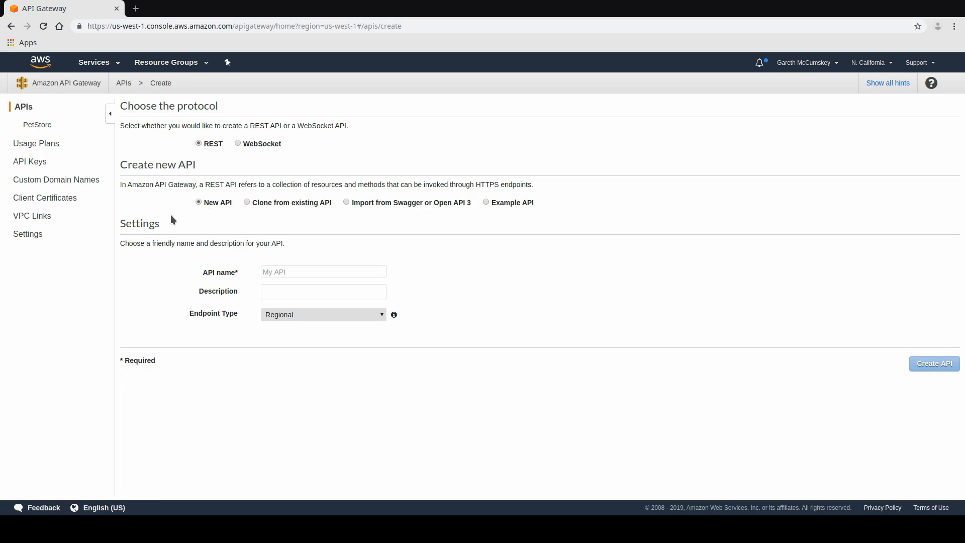
{"action": "left_click", "coordinate": [323, 272]}
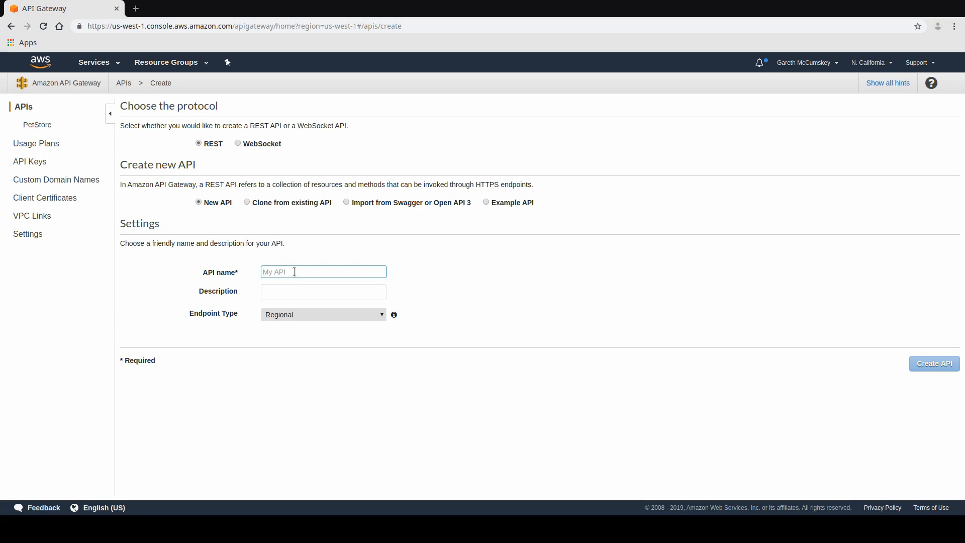
{"action": "type", "text": "Test Demo API"}
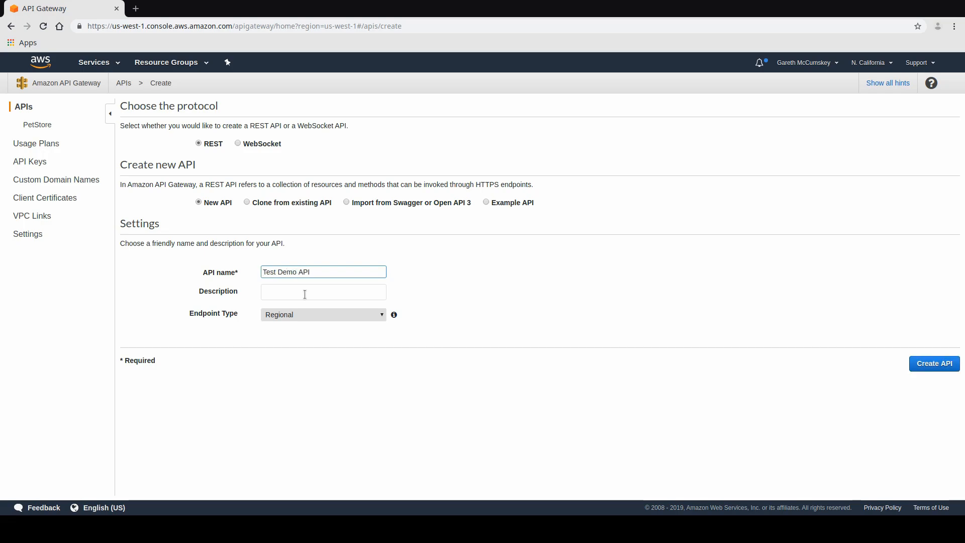
{"action": "left_click", "coordinate": [323, 292]}
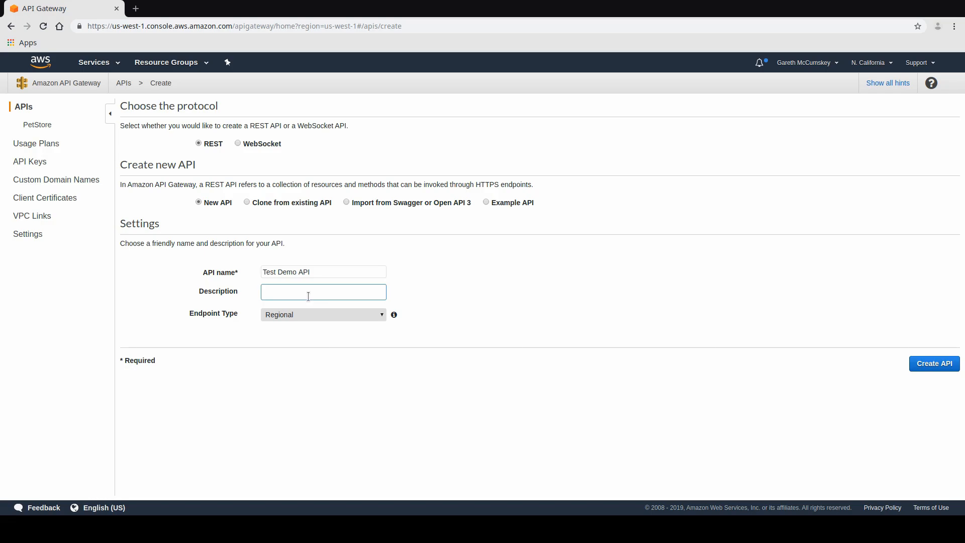
{"action": "left_click", "coordinate": [323, 292]}
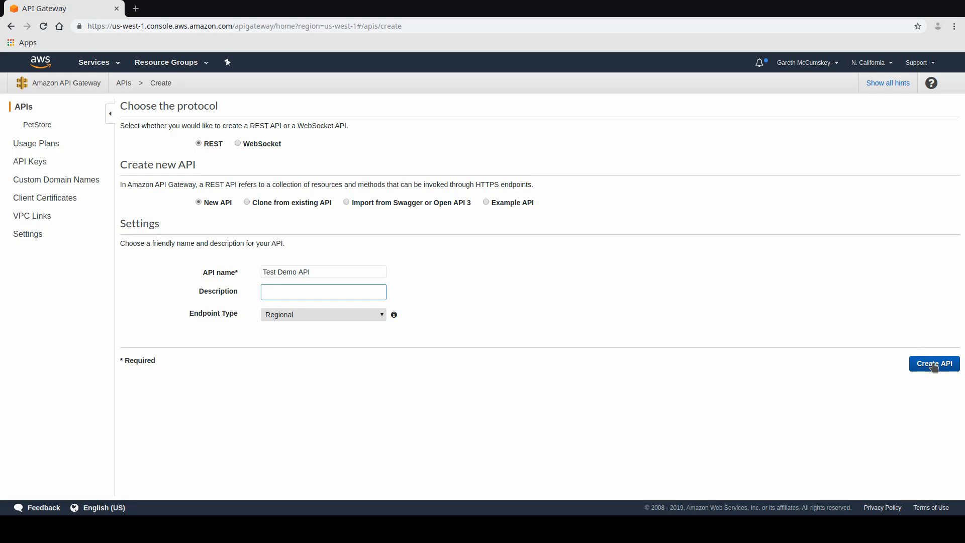
- Create the Test Demo API and begin adding a new child resource
{"action": "left_click", "coordinate": [934, 363]}
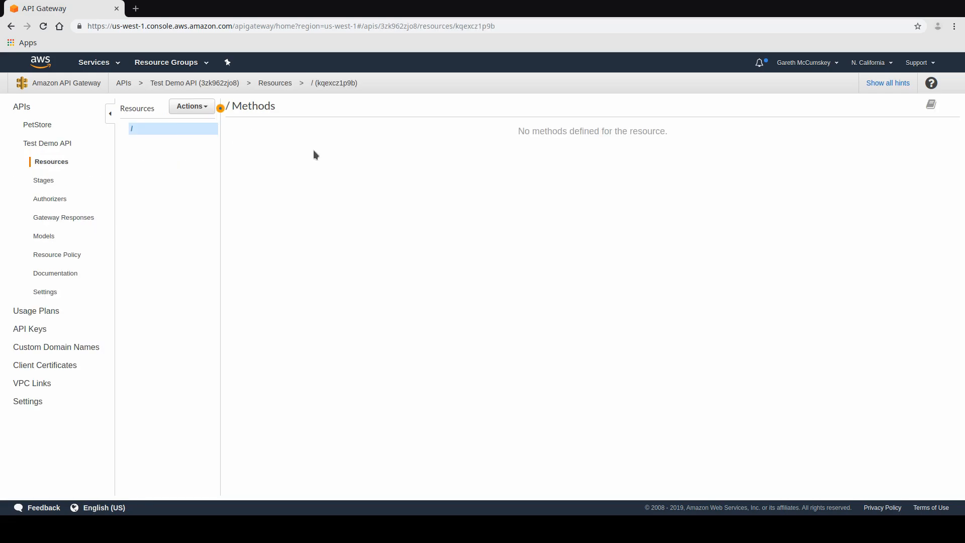
{"action": "mouse_move", "coordinate": [259, 149]}
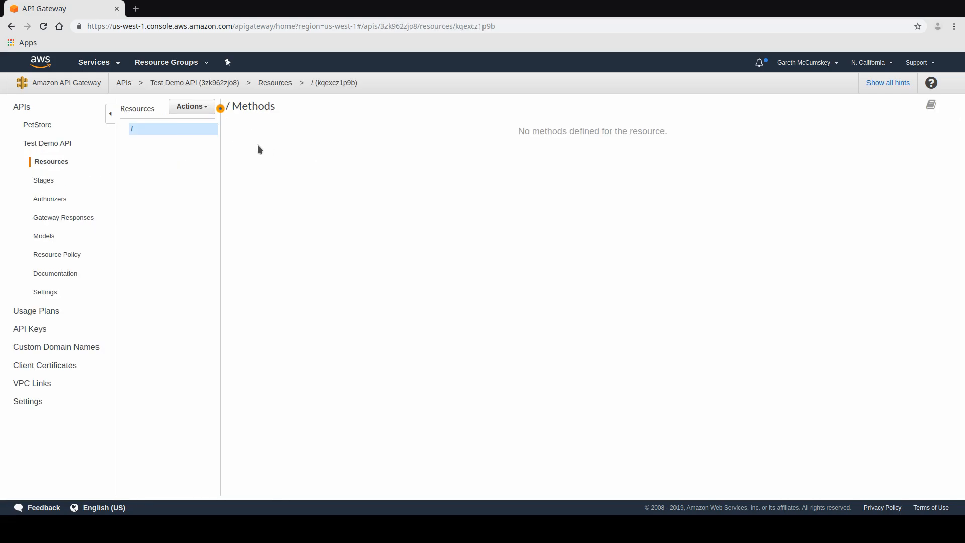
{"action": "left_click", "coordinate": [191, 106]}
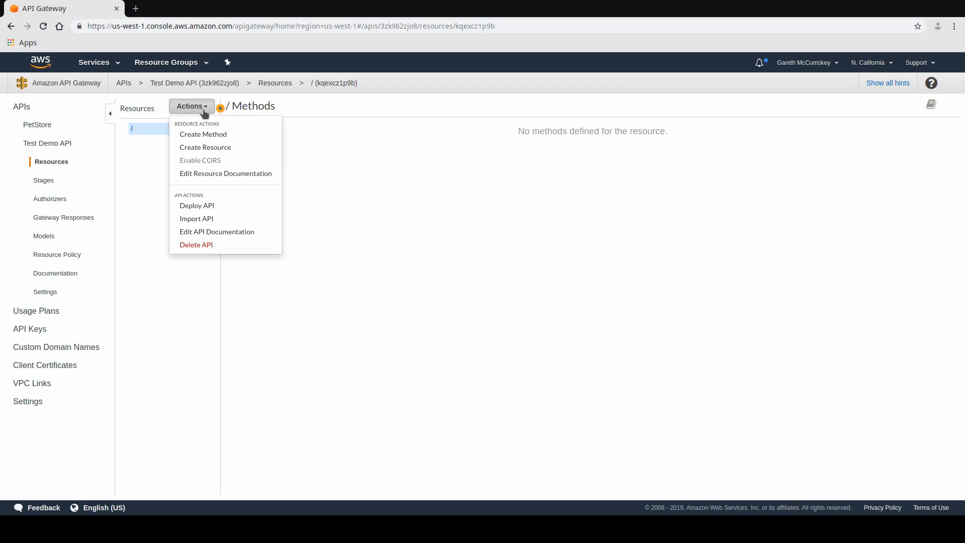
{"action": "mouse_move", "coordinate": [216, 148]}
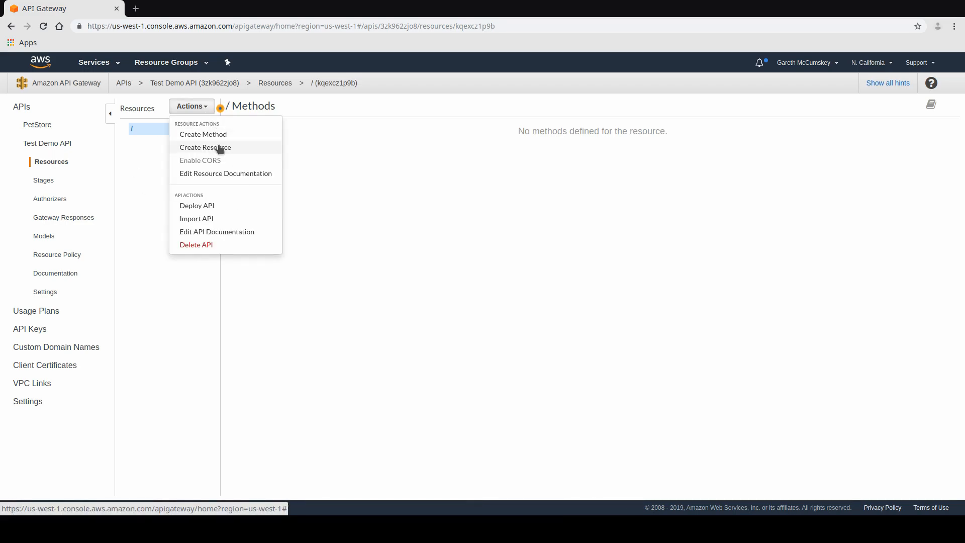
{"action": "left_click", "coordinate": [204, 148]}
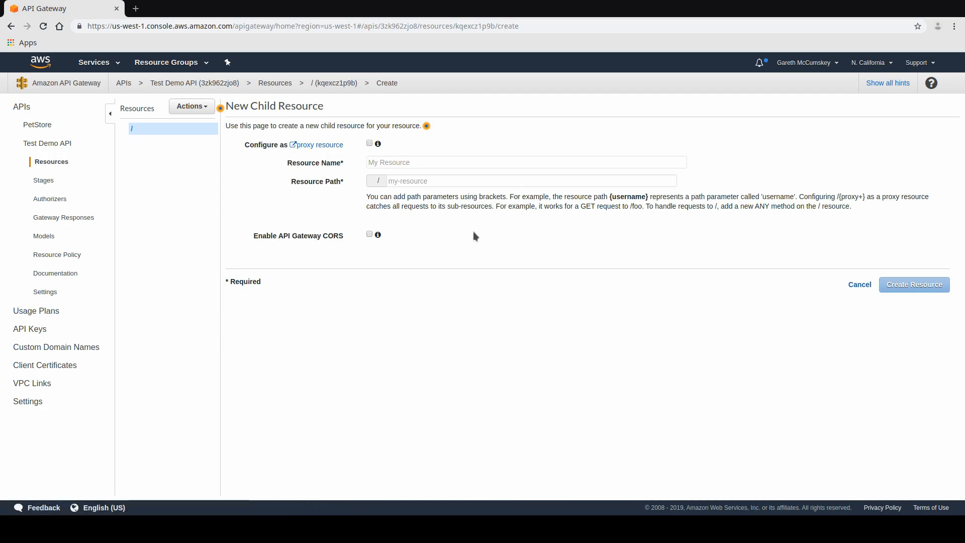
{"action": "mouse_move", "coordinate": [497, 229]}
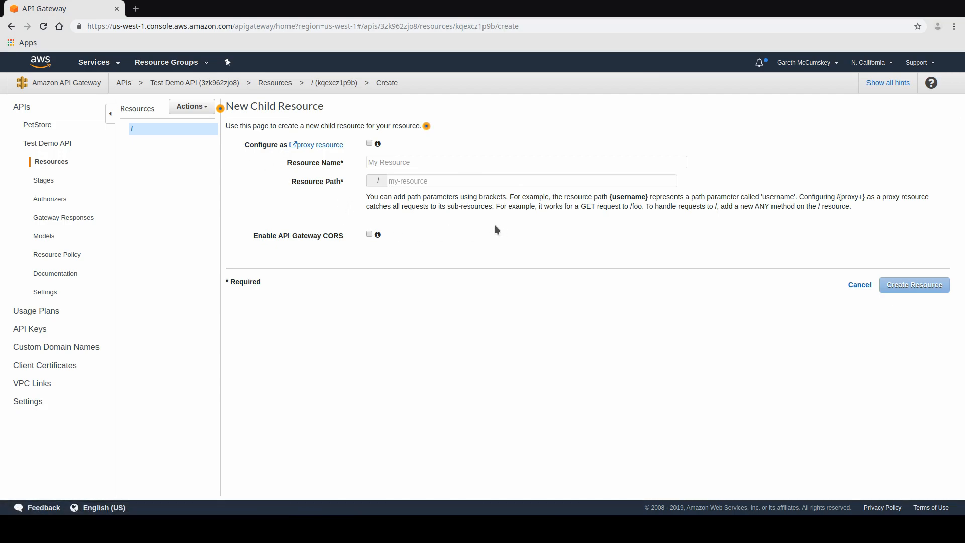
{"action": "mouse_move", "coordinate": [452, 228]}
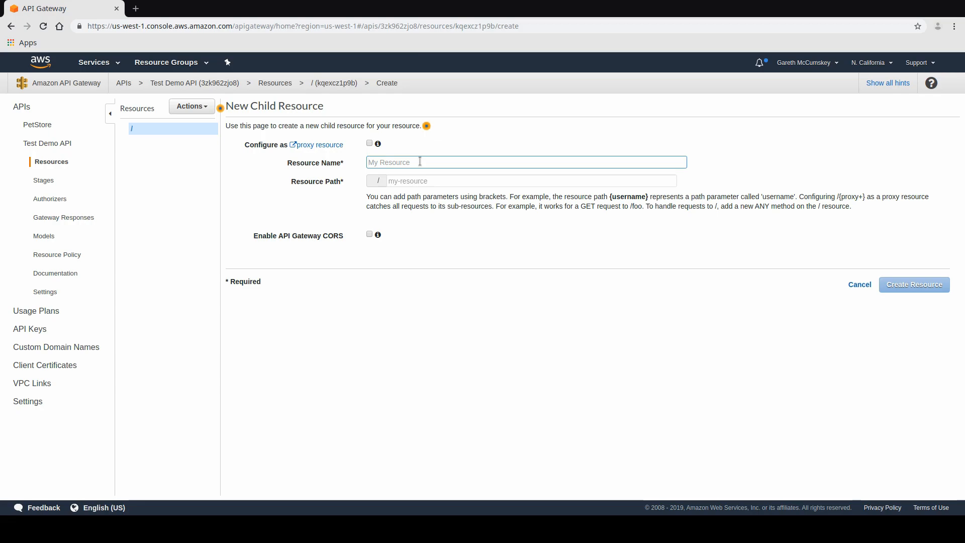
- Name the child resource 'Hello' with resource path 'hello'
{"action": "type", "text": "Hello"}
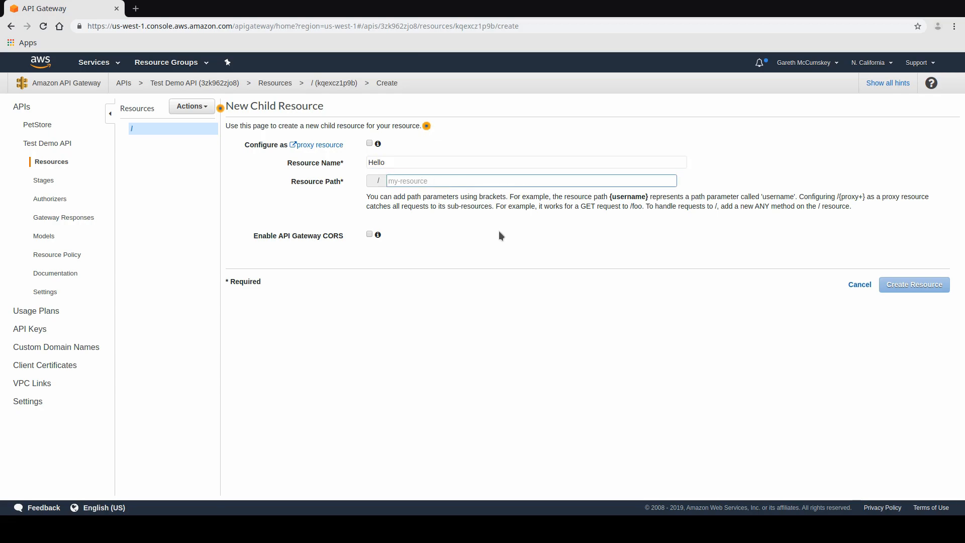
{"action": "left_click", "coordinate": [531, 181]}
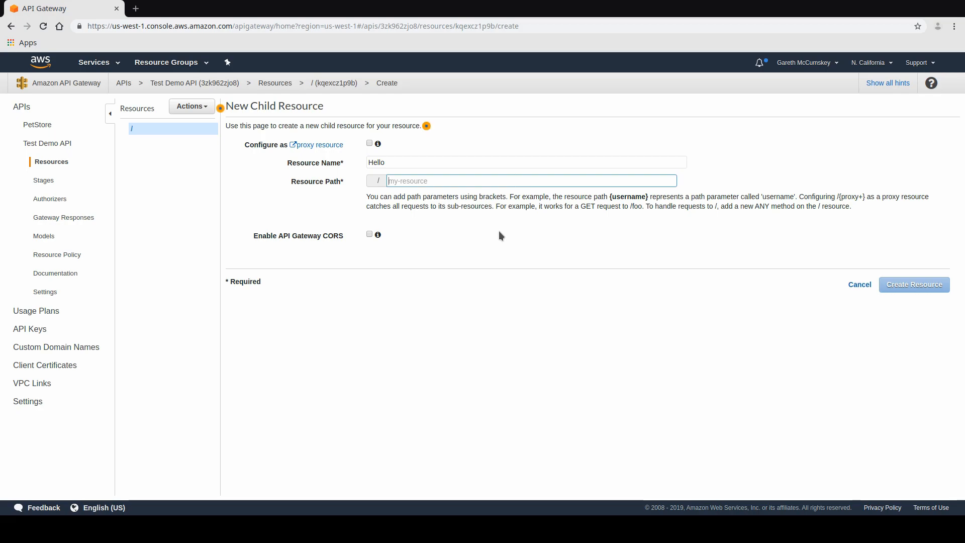
{"action": "type", "text": "h"}
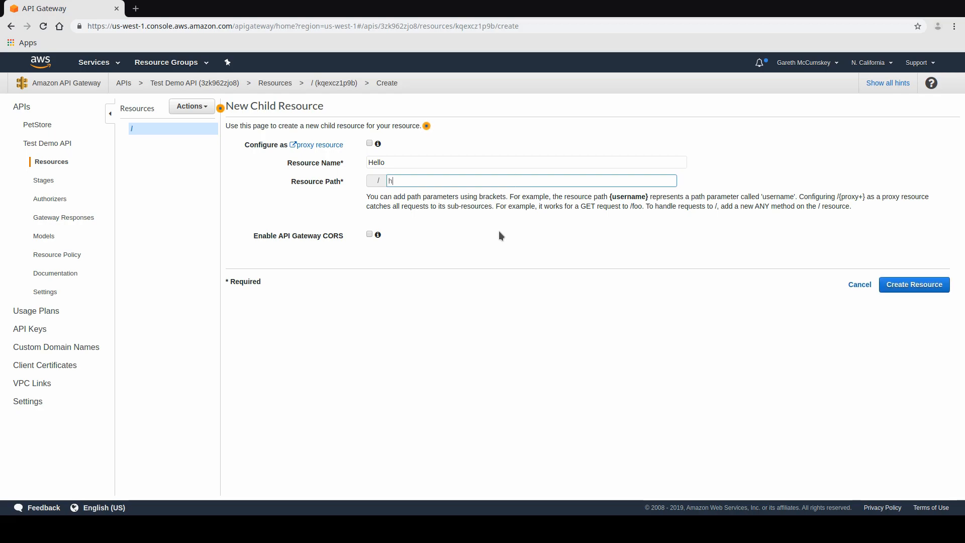
{"action": "type", "text": "ello"}
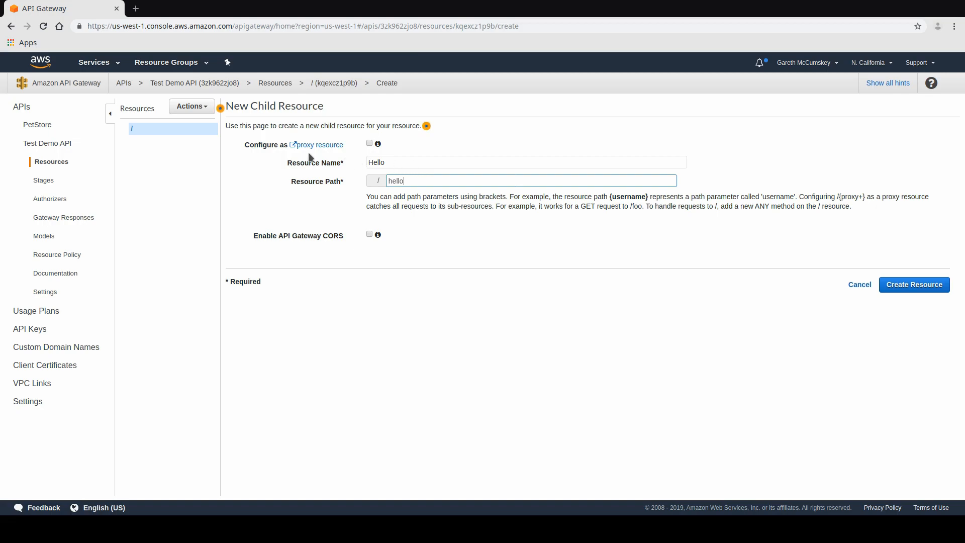
{"action": "mouse_move", "coordinate": [377, 144]}
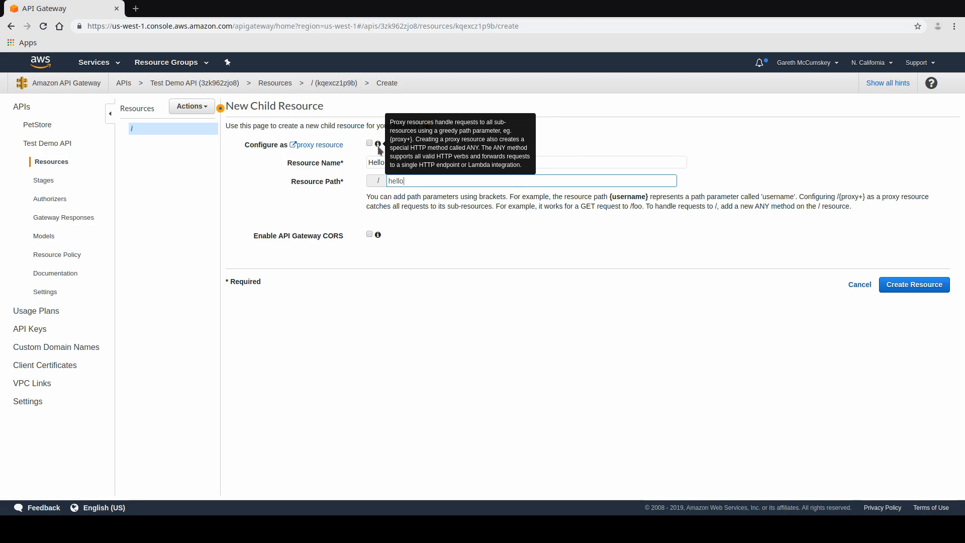
{"action": "mouse_move", "coordinate": [432, 250]}
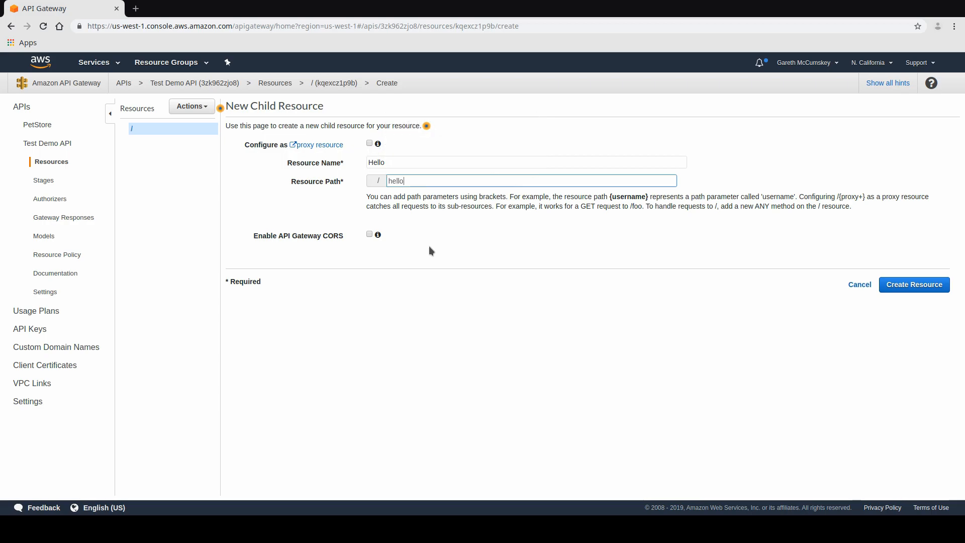
{"action": "mouse_move", "coordinate": [377, 234]}
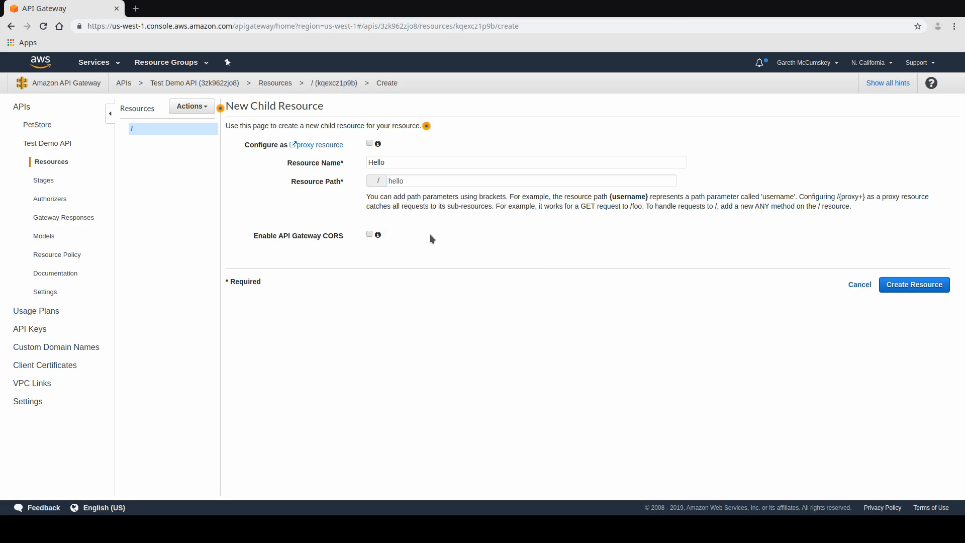
{"action": "mouse_move", "coordinate": [931, 260]}
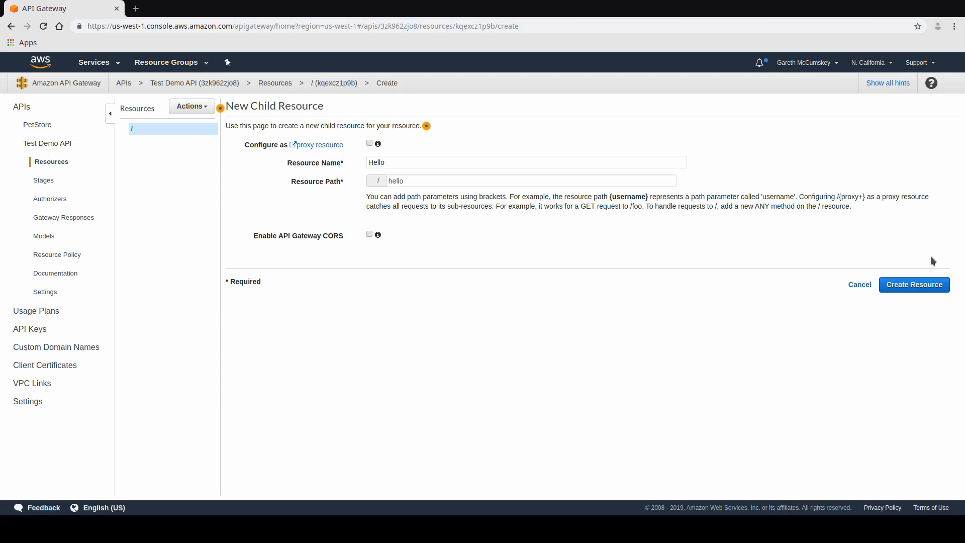
- Create the /hello resource and choose GET as a new method on it
{"action": "left_click", "coordinate": [914, 284]}
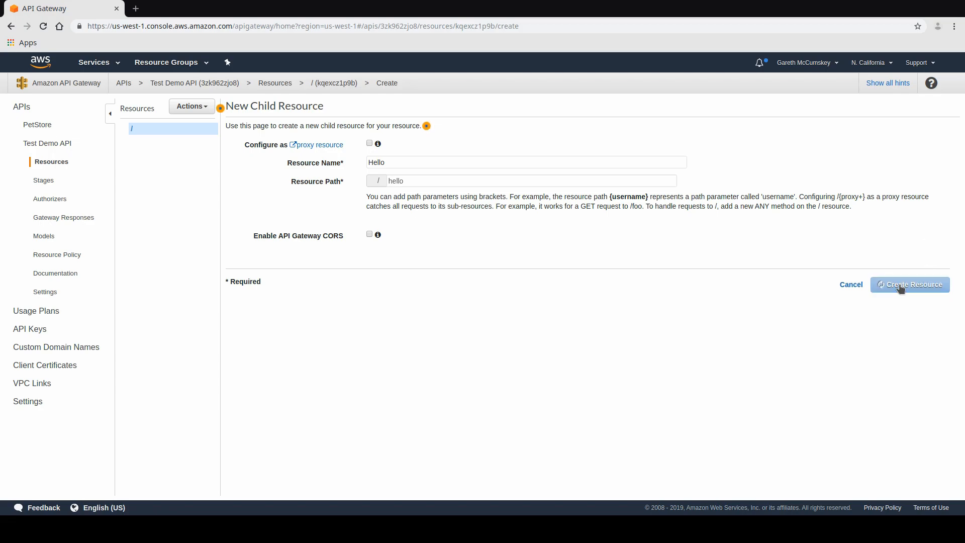
{"action": "left_click", "coordinate": [910, 284]}
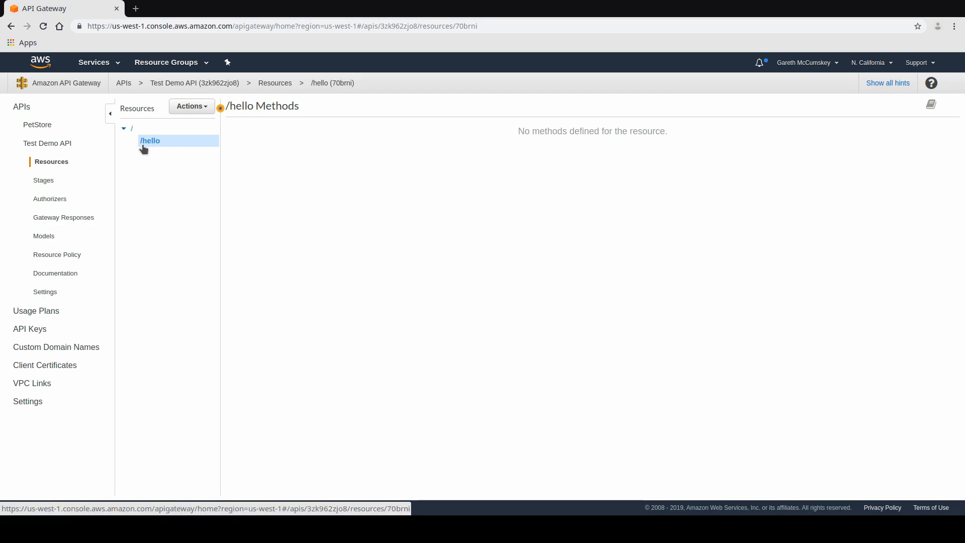
{"action": "mouse_move", "coordinate": [168, 148]}
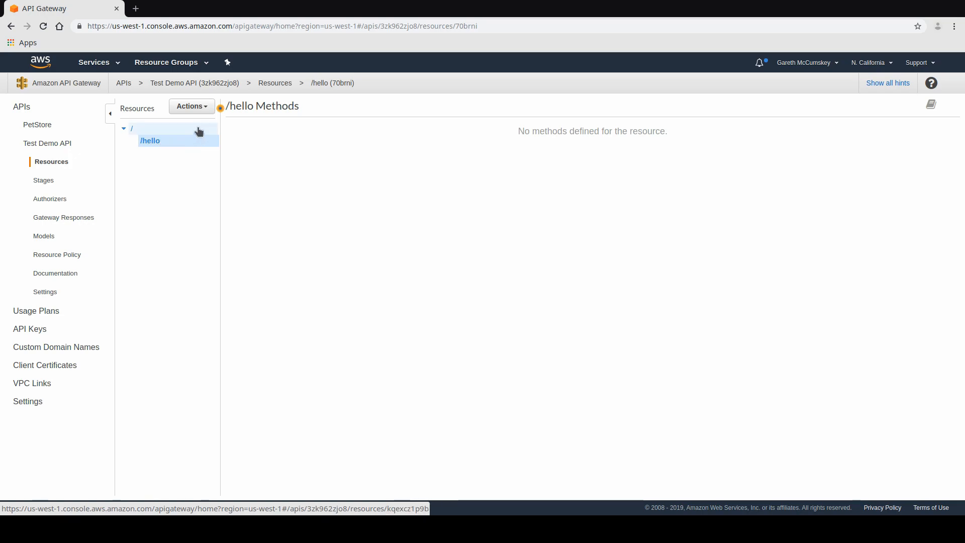
{"action": "left_click", "coordinate": [191, 106]}
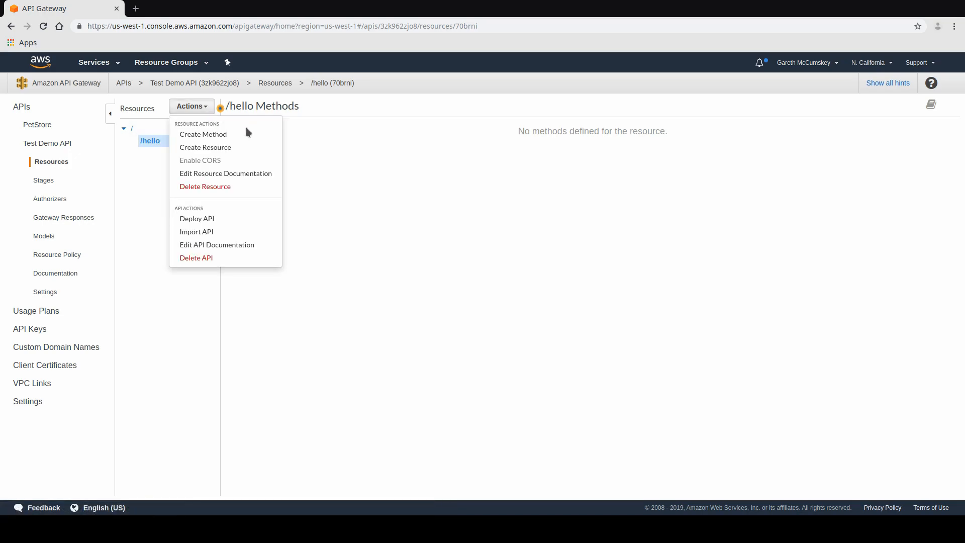
{"action": "left_click", "coordinate": [203, 134]}
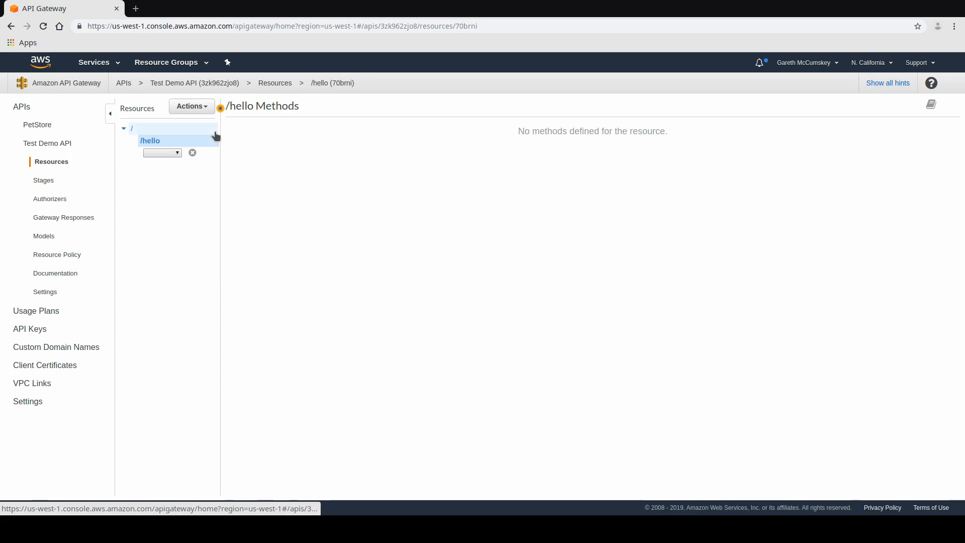
{"action": "mouse_move", "coordinate": [173, 180]}
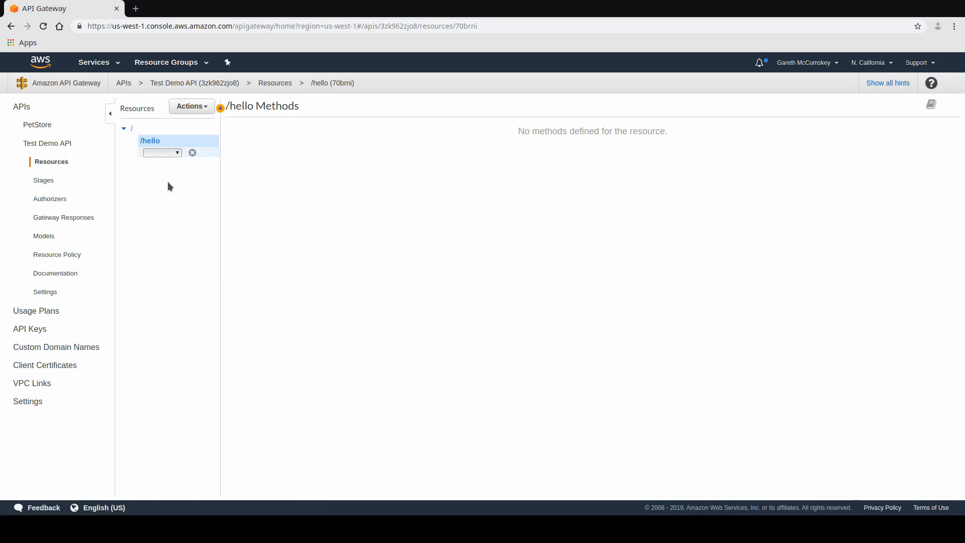
{"action": "left_click", "coordinate": [162, 153]}
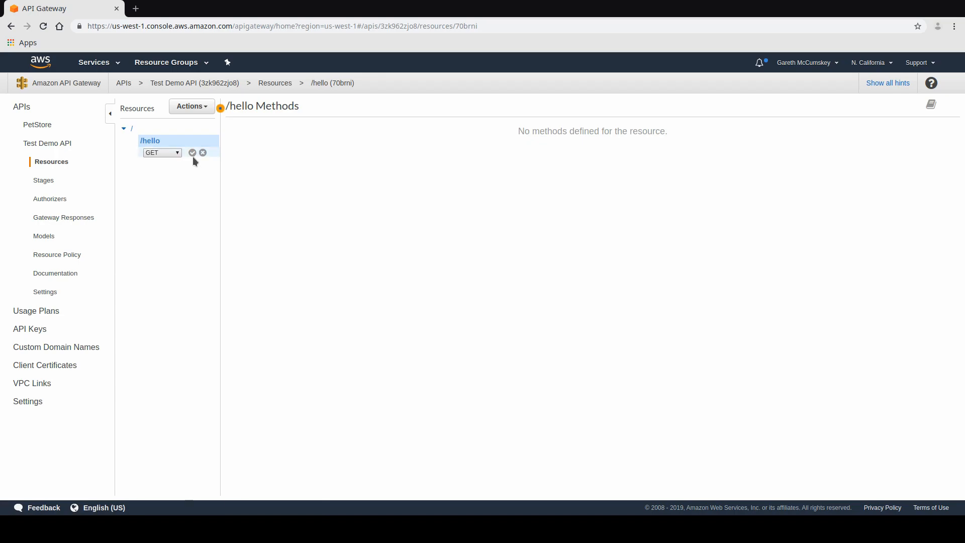
- Confirm GET on /hello, find no Lambda function to select, and go to Services
{"action": "left_click", "coordinate": [192, 152]}
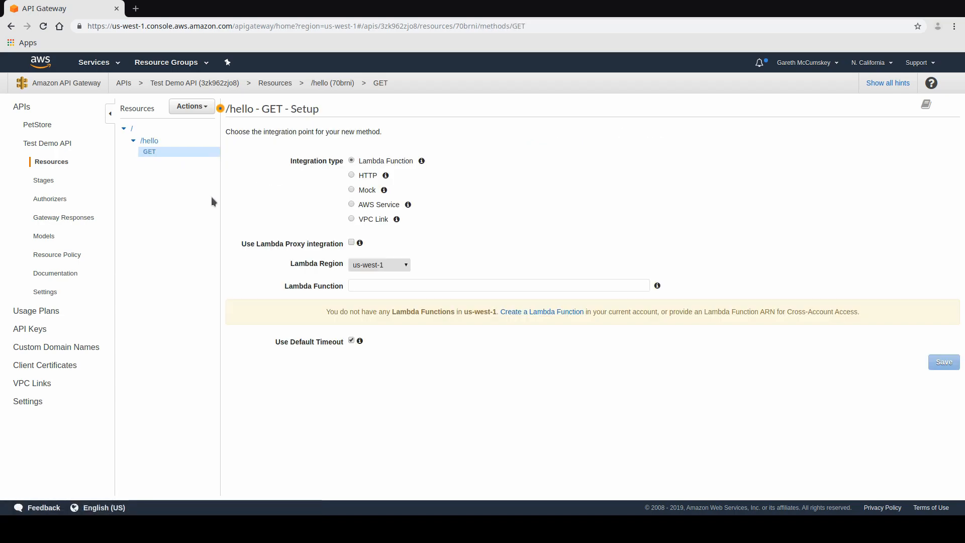
{"action": "left_click", "coordinate": [498, 285]}
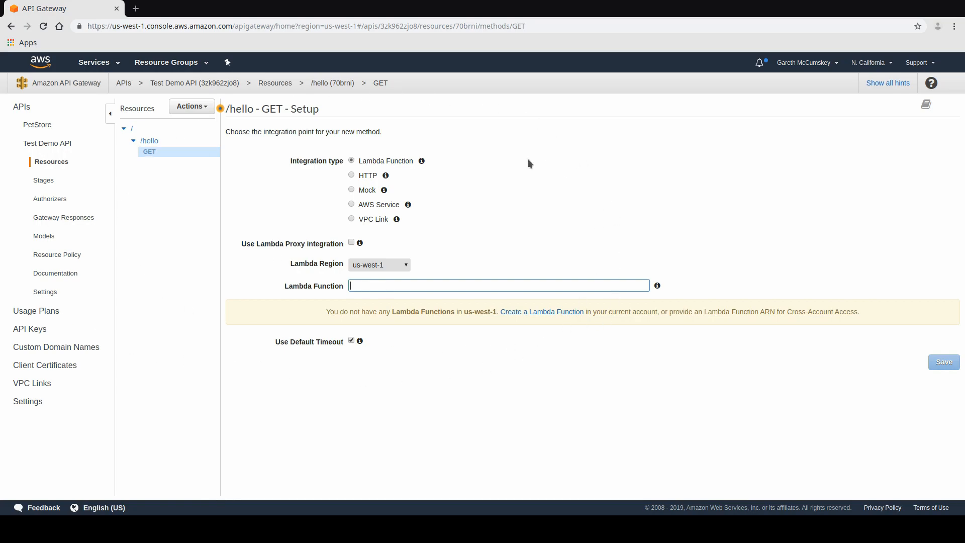
{"action": "mouse_move", "coordinate": [472, 155]}
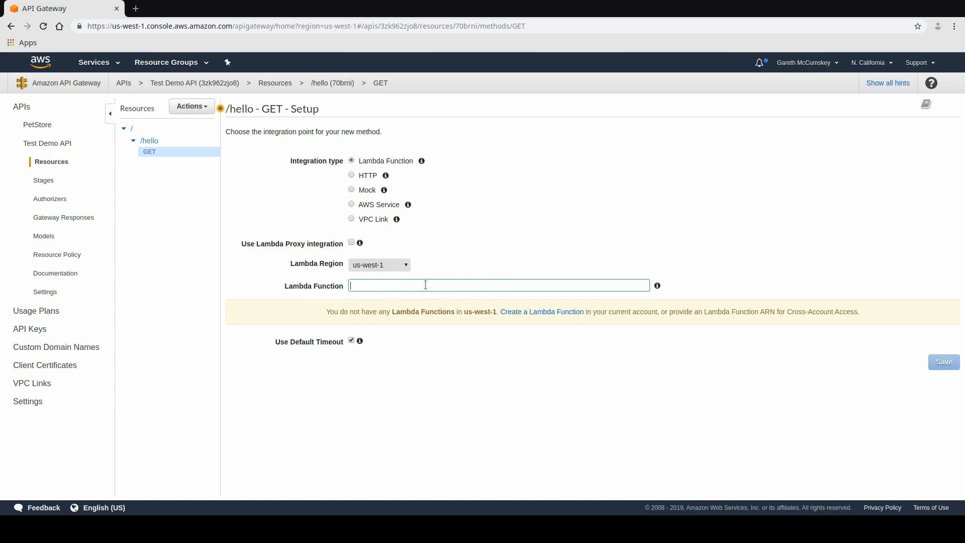
{"action": "mouse_move", "coordinate": [707, 186]}
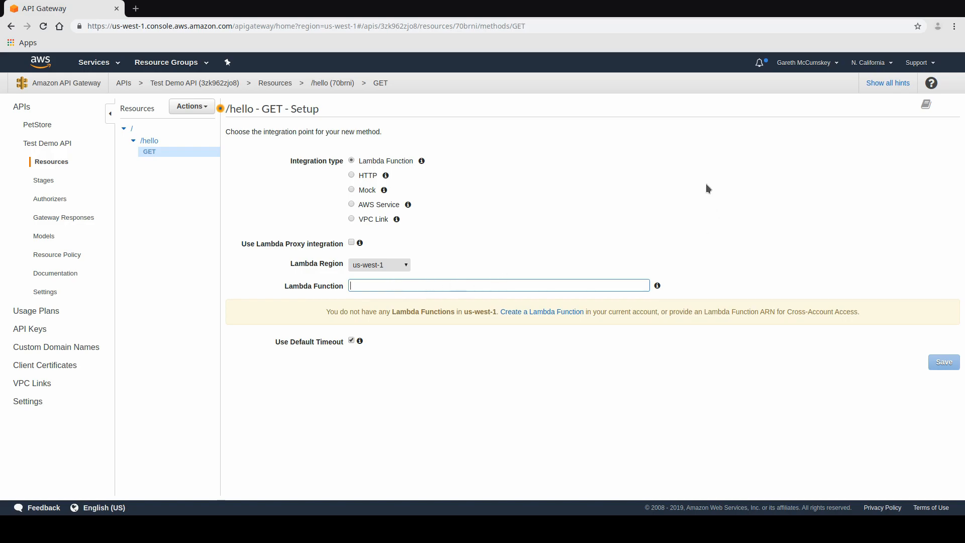
{"action": "mouse_move", "coordinate": [95, 65]}
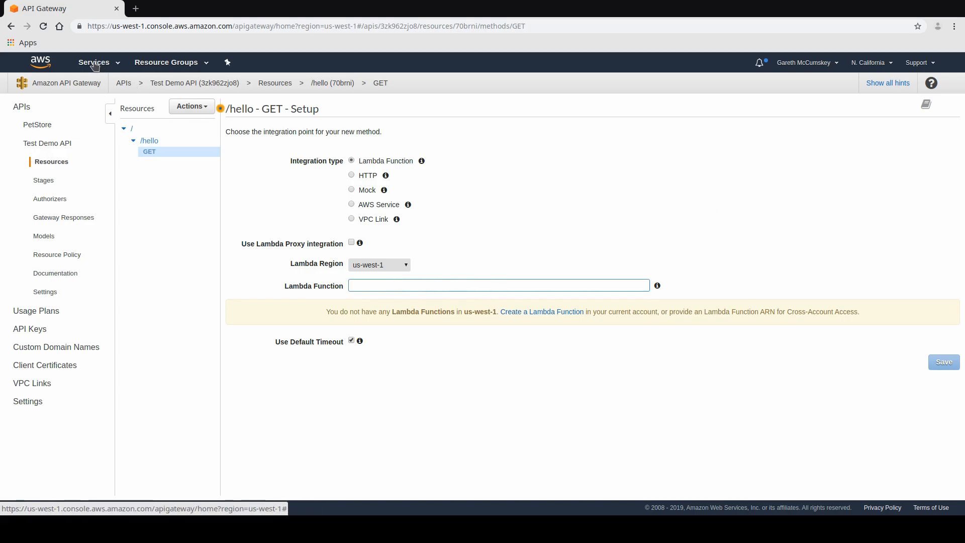
{"action": "left_click", "coordinate": [94, 61]}
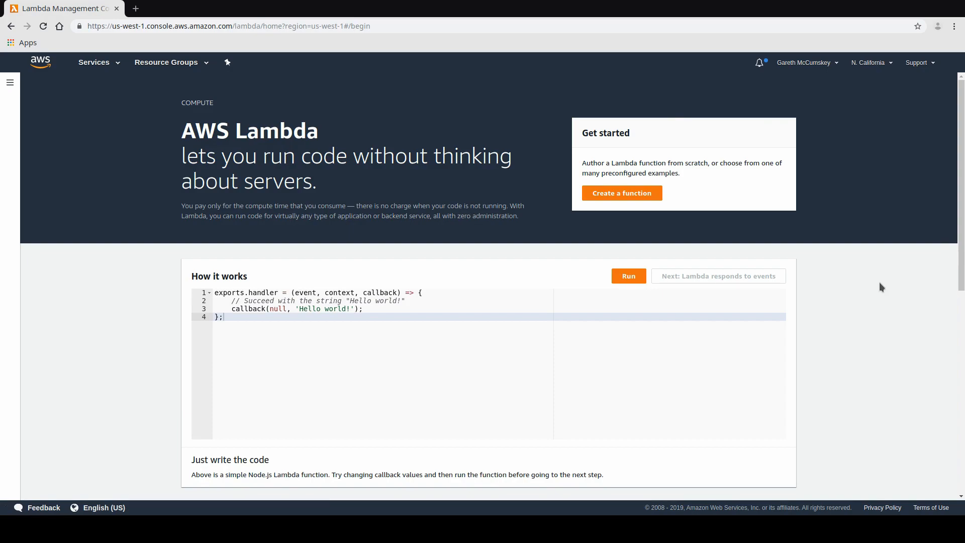
{"action": "mouse_move", "coordinate": [621, 222]}
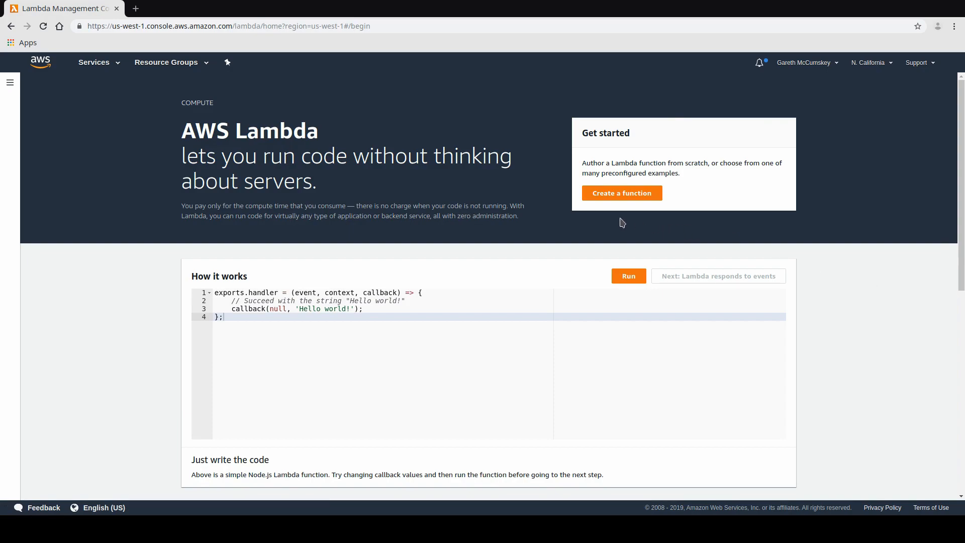
- Create Lambda function 'hello' from scratch on Node.js 10.x with a basic execution role
{"action": "left_click", "coordinate": [621, 193]}
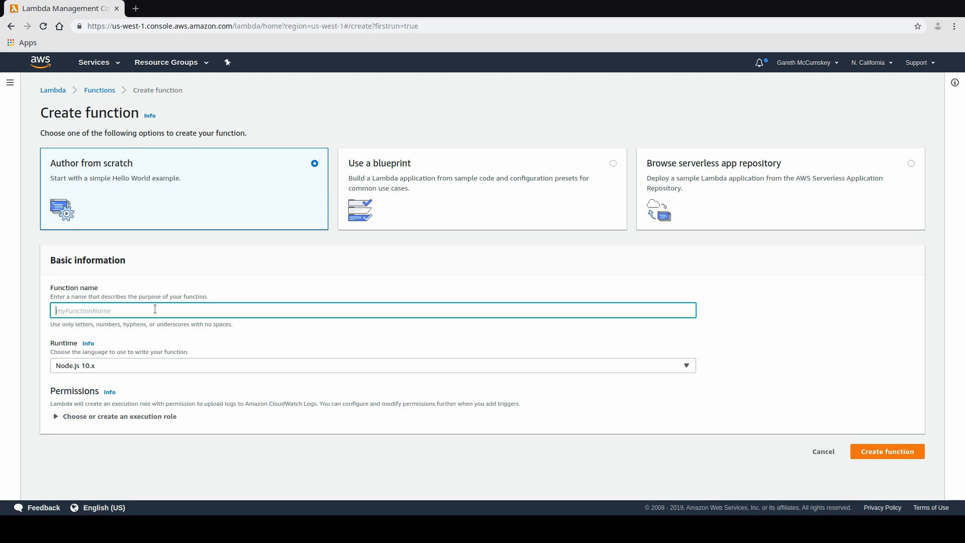
{"action": "type", "text": "hello"}
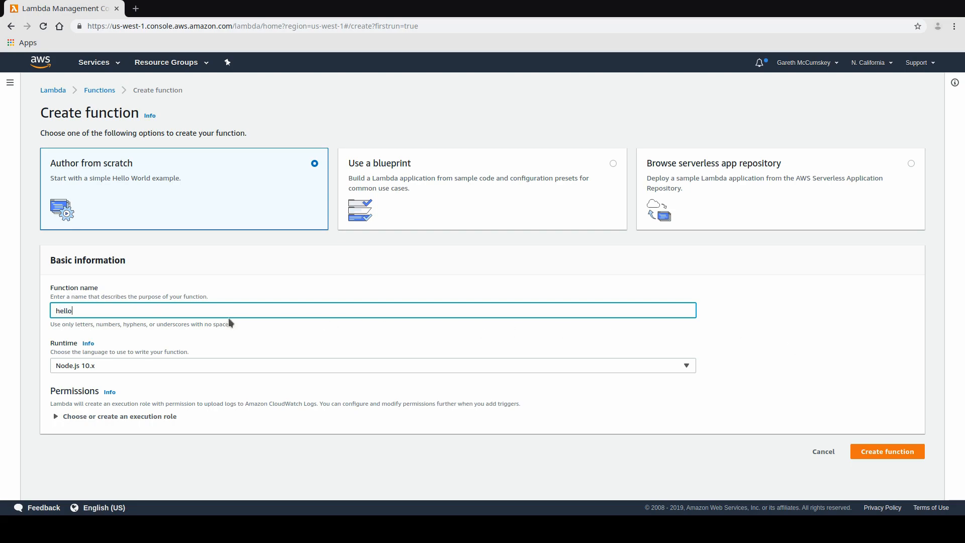
{"action": "mouse_move", "coordinate": [115, 374]}
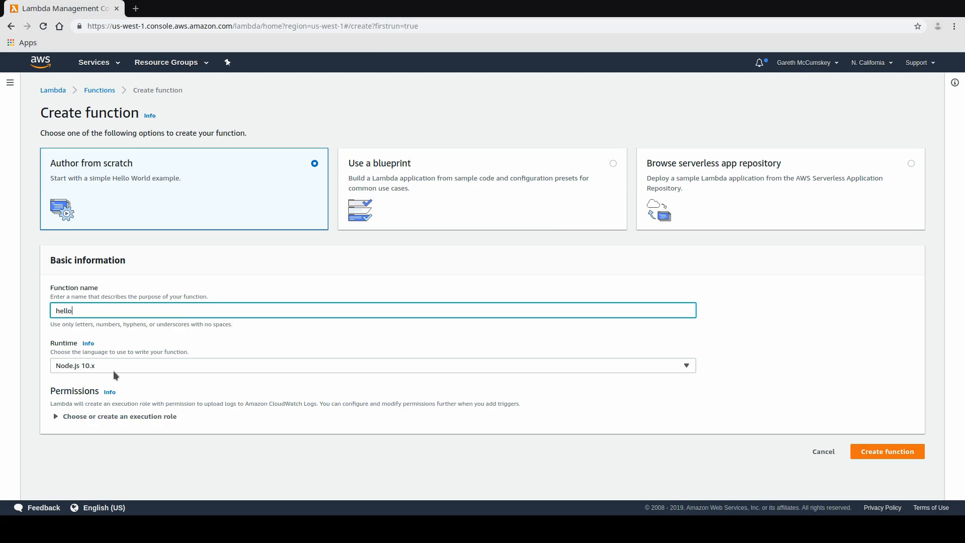
{"action": "left_click", "coordinate": [119, 416]}
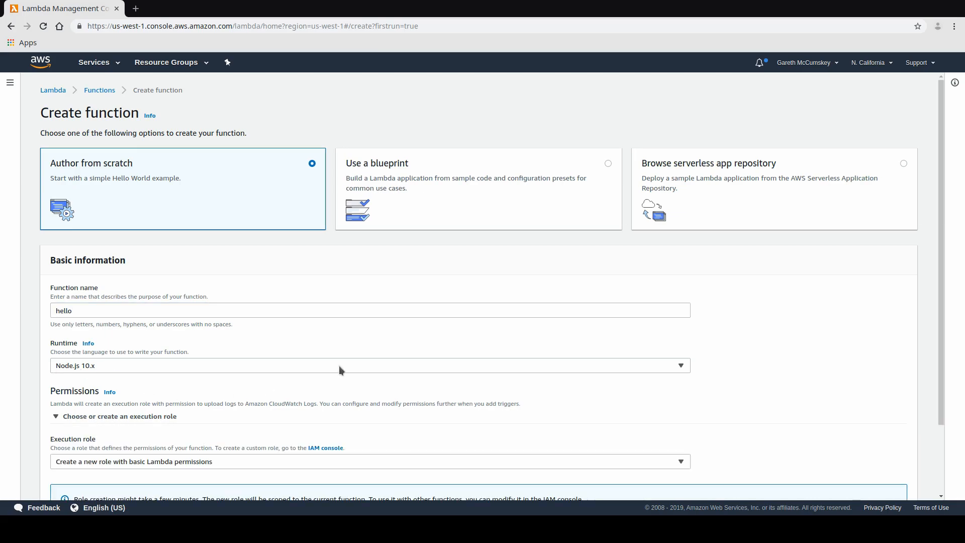
{"action": "scroll", "scroll_direction": "down", "scroll_amount": 3}
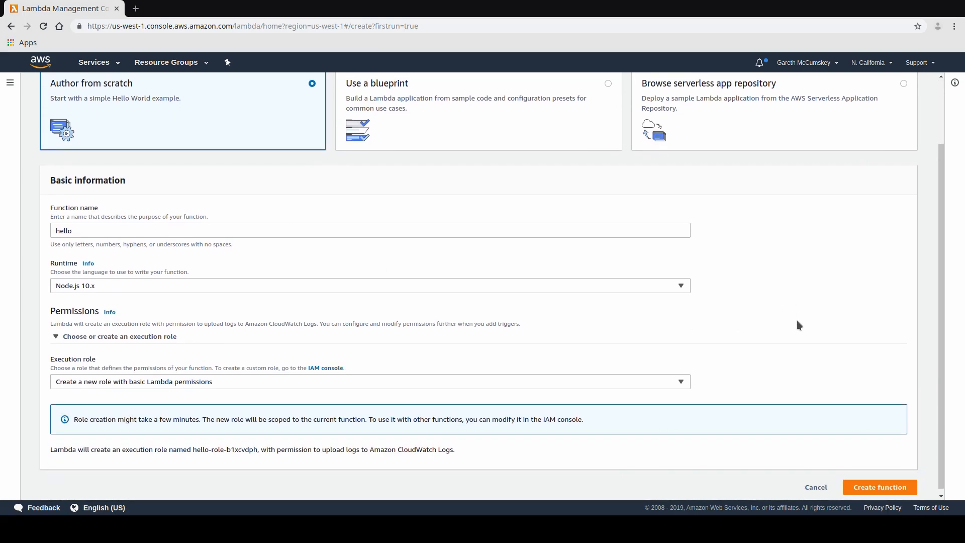
{"action": "scroll", "scroll_direction": "down", "scroll_amount": 3}
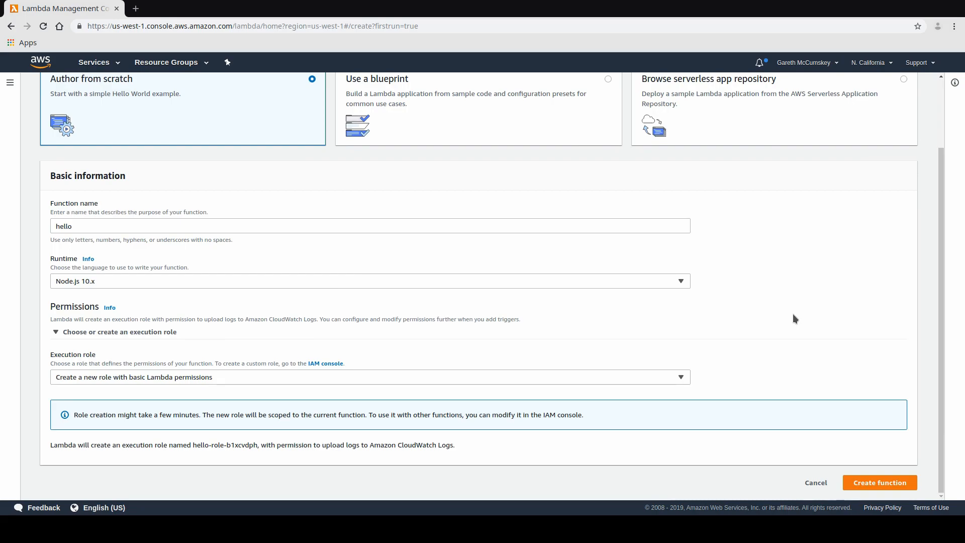
{"action": "mouse_move", "coordinate": [287, 377]}
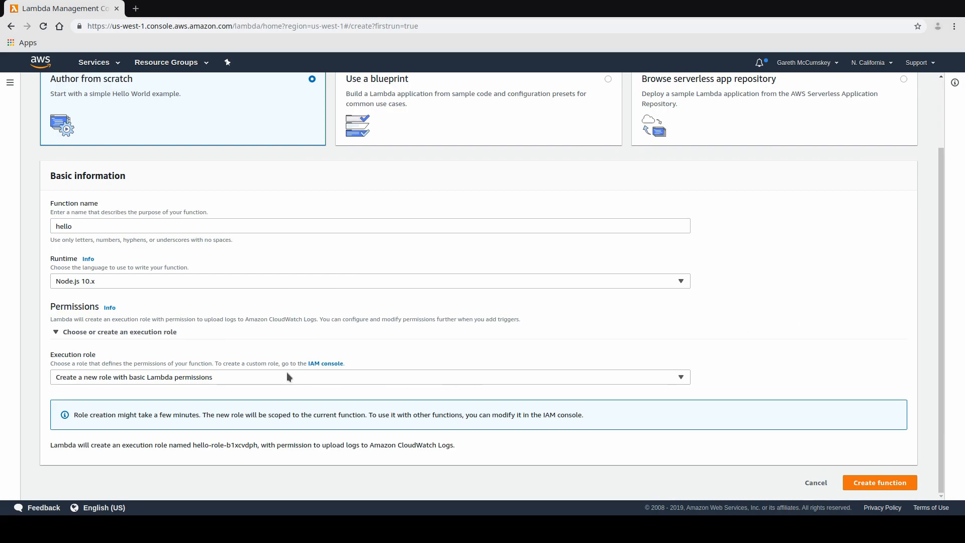
{"action": "mouse_move", "coordinate": [229, 394]}
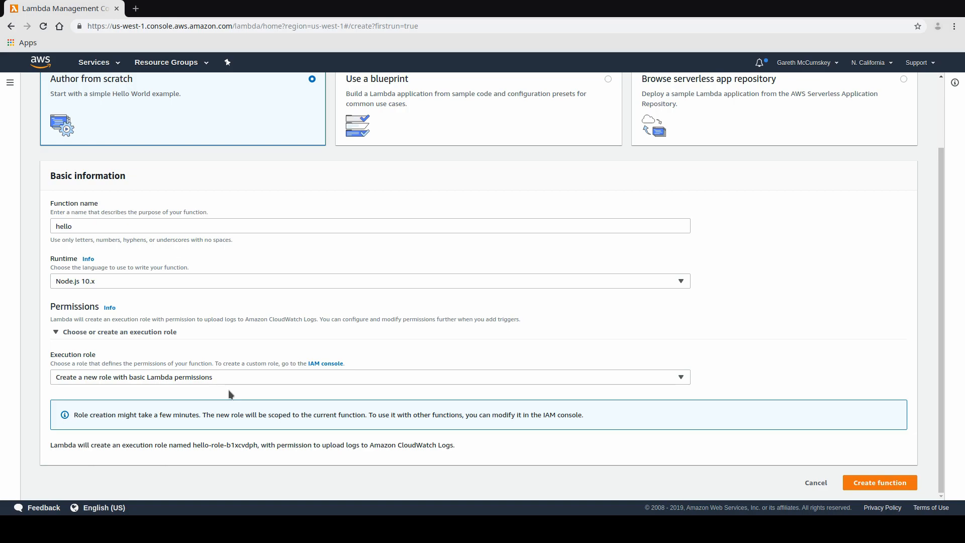
{"action": "mouse_move", "coordinate": [132, 384]}
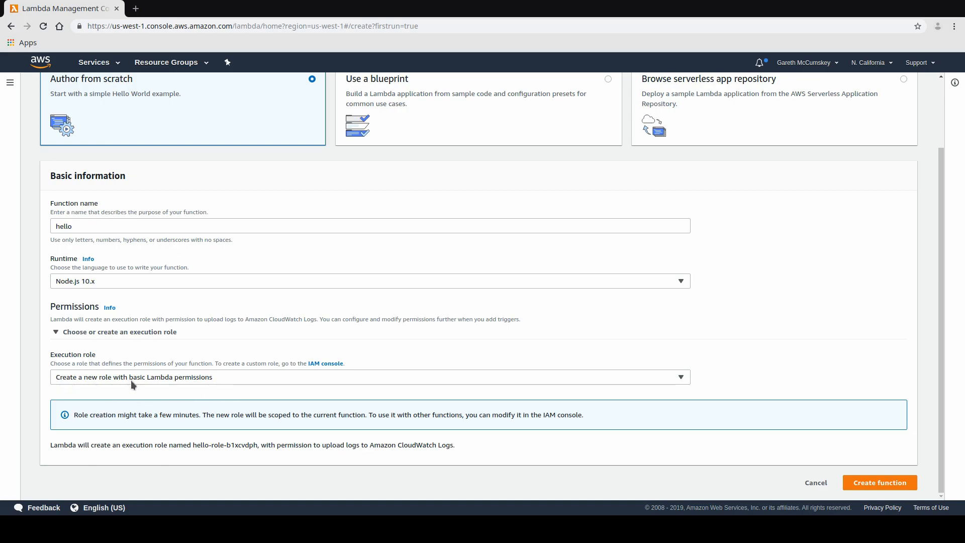
{"action": "mouse_move", "coordinate": [255, 383]}
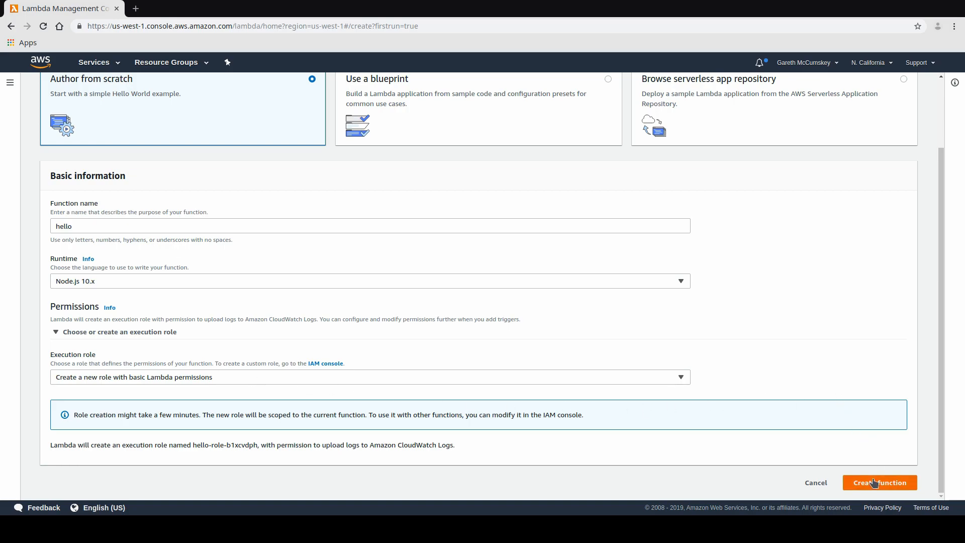
{"action": "left_click", "coordinate": [879, 482]}
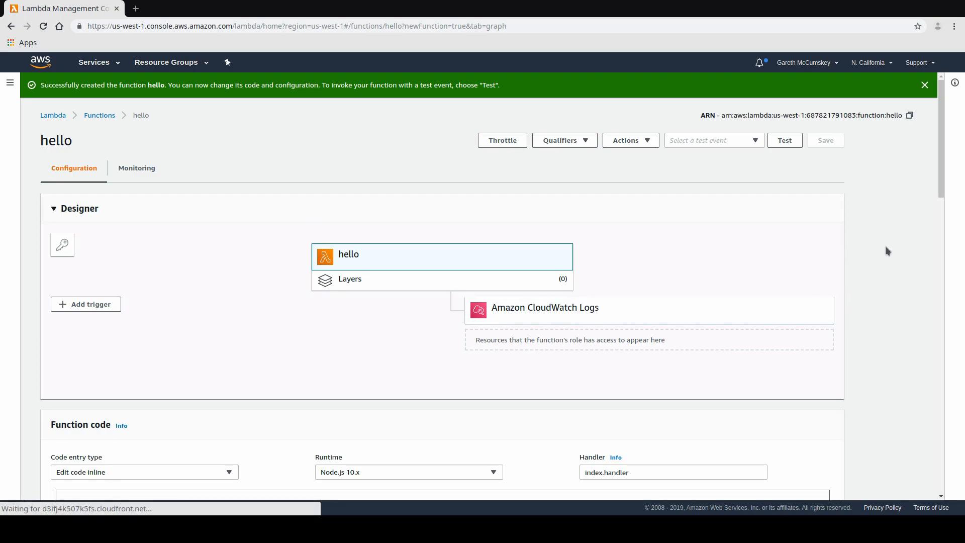
- Replace 'Lambda!' with 'Serverless' in the hello function's response and save
{"action": "scroll", "scroll_direction": "down", "scroll_amount": 3}
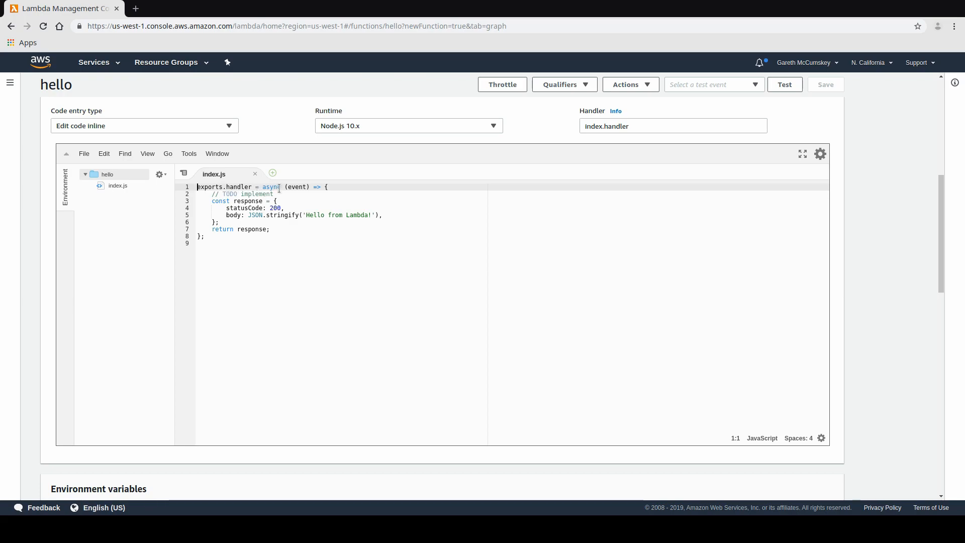
{"action": "double_click", "coordinate": [296, 187]}
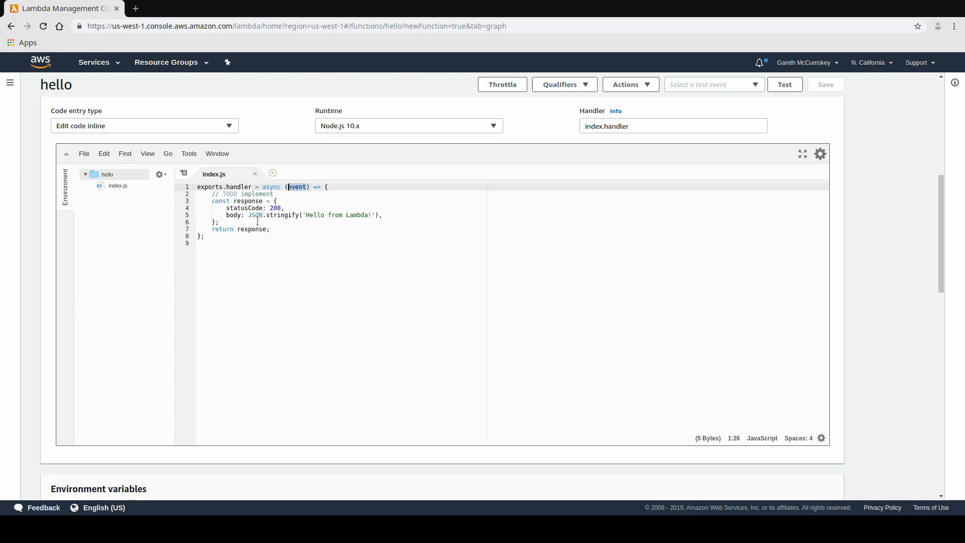
{"action": "mouse_move", "coordinate": [283, 197]}
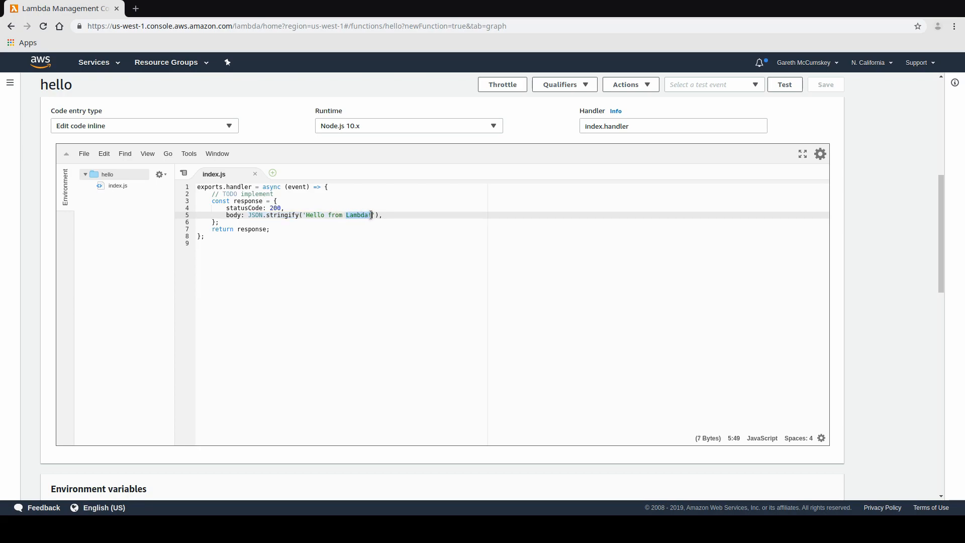
{"action": "type", "text": "Serverless"}
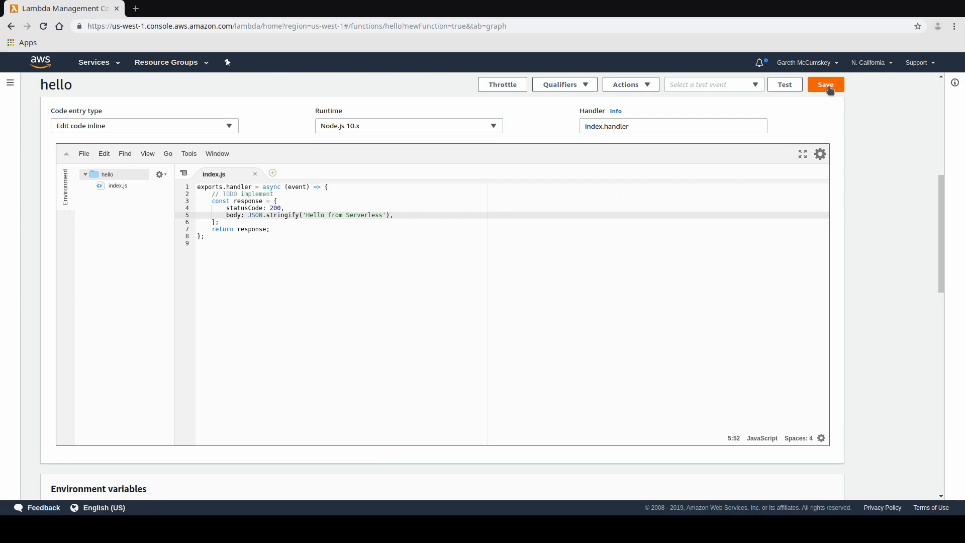
{"action": "left_click", "coordinate": [825, 84]}
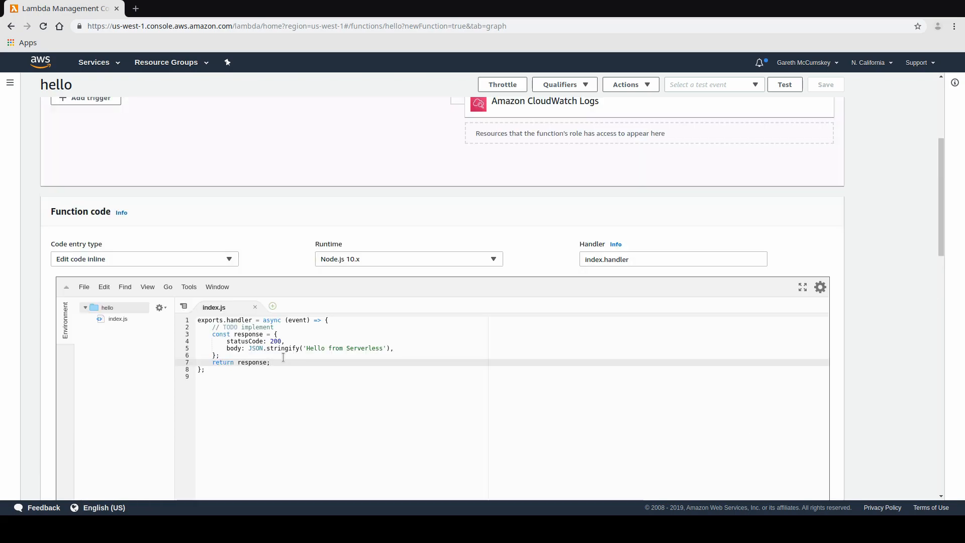
{"action": "mouse_move", "coordinate": [106, 68]}
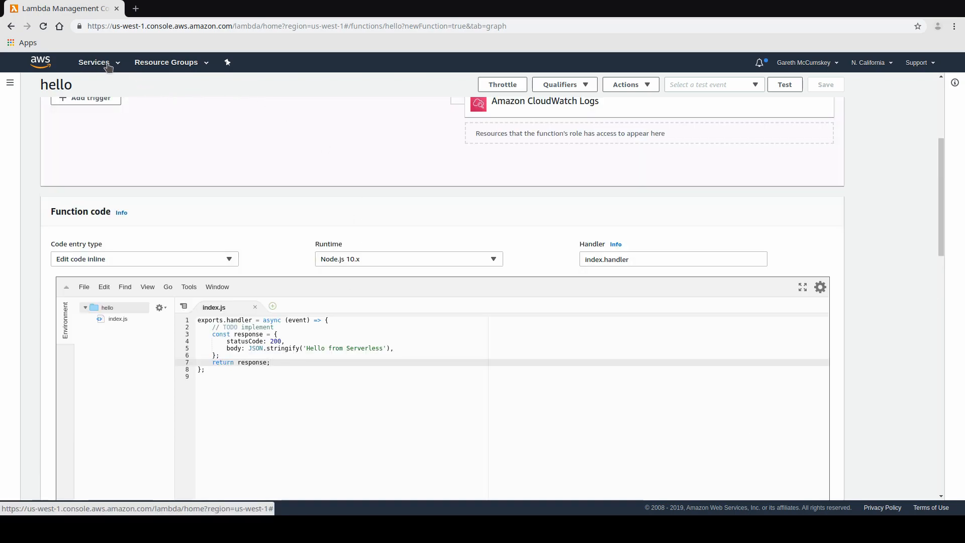
- Return to API Gateway and open the GET method under /hello in Test Demo API
{"action": "left_click", "coordinate": [93, 62]}
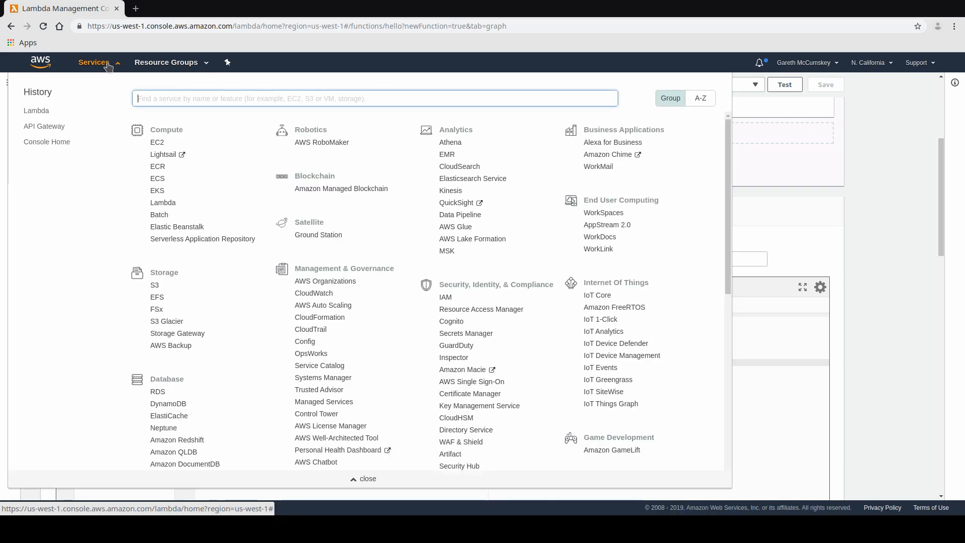
{"action": "left_click", "coordinate": [44, 126]}
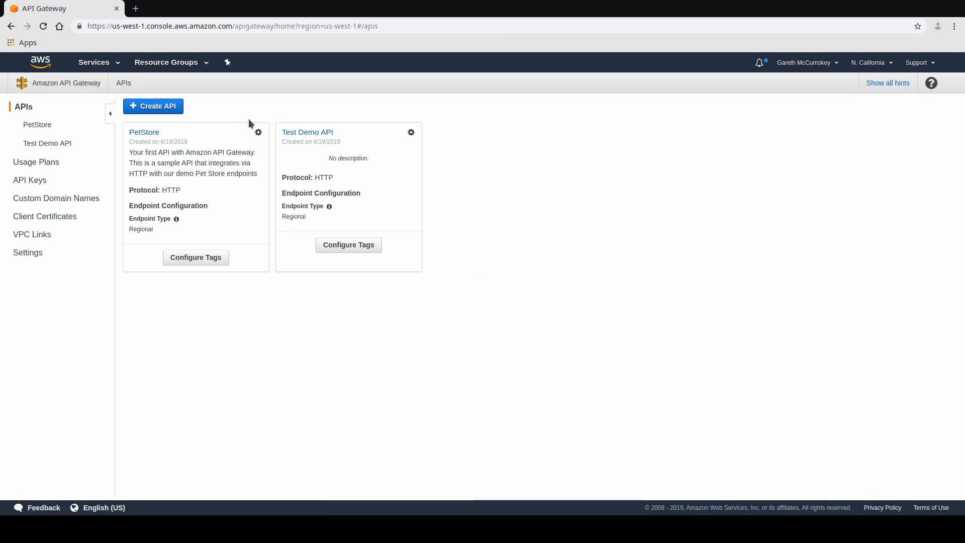
{"action": "mouse_move", "coordinate": [307, 135]}
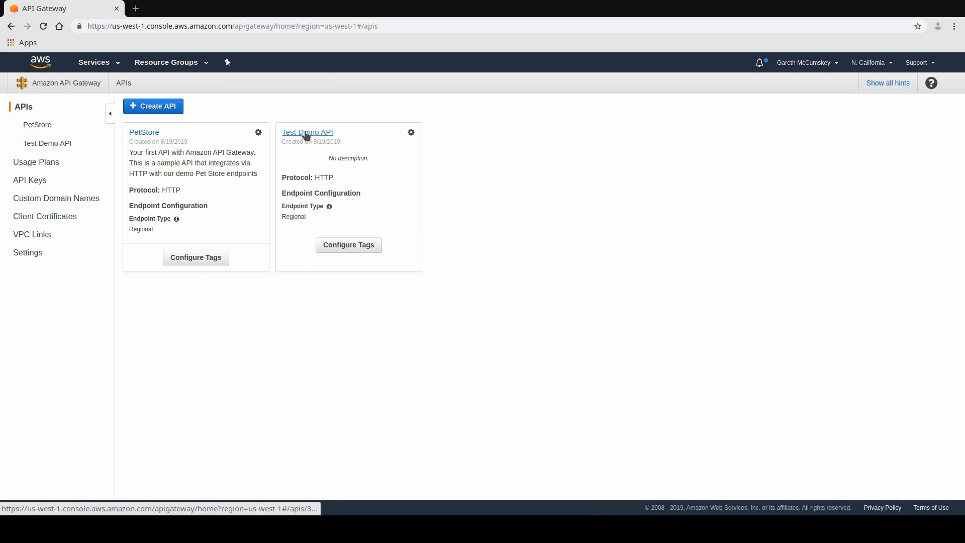
{"action": "left_click", "coordinate": [307, 131]}
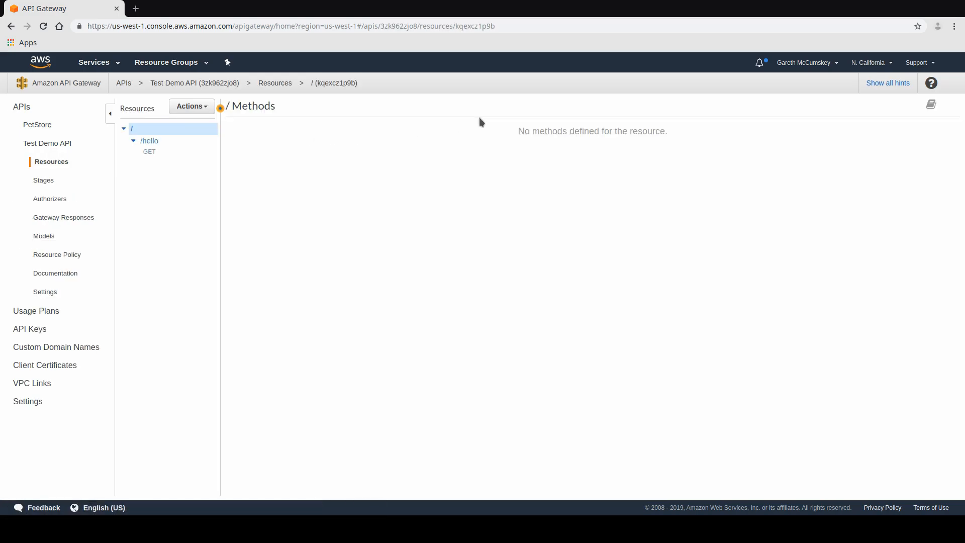
{"action": "left_click", "coordinate": [149, 151]}
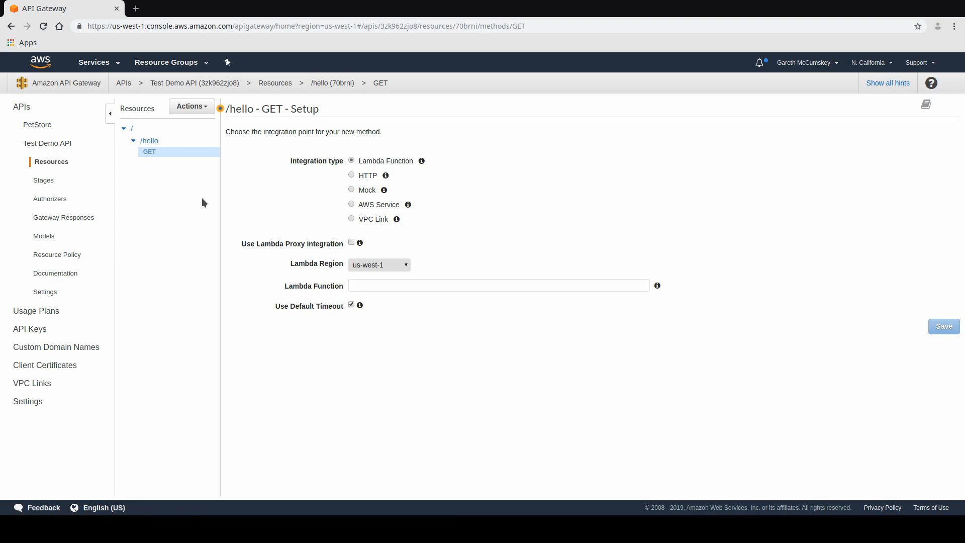
{"action": "mouse_move", "coordinate": [434, 280]}
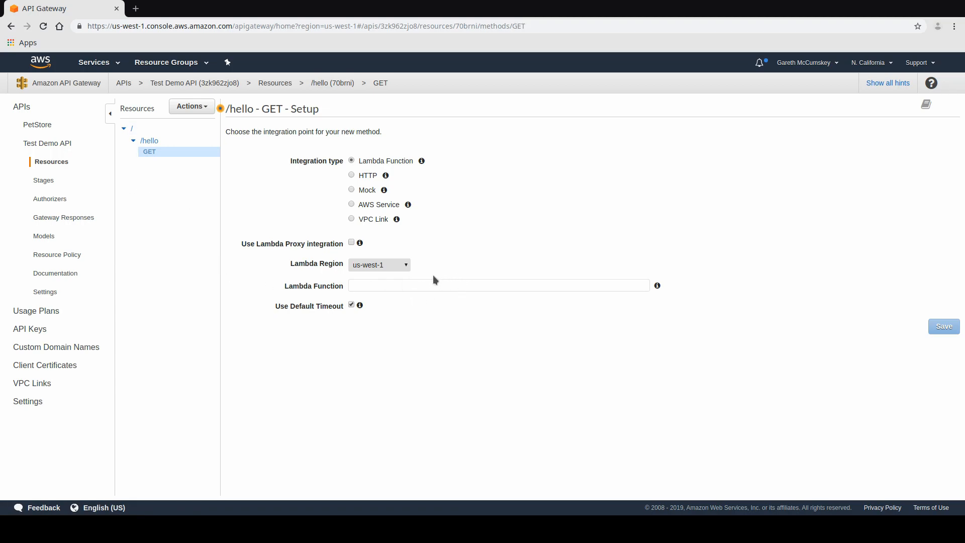
- Integrate GET with the 'hello' Lambda function and grant it invoke permission
{"action": "left_click", "coordinate": [498, 285]}
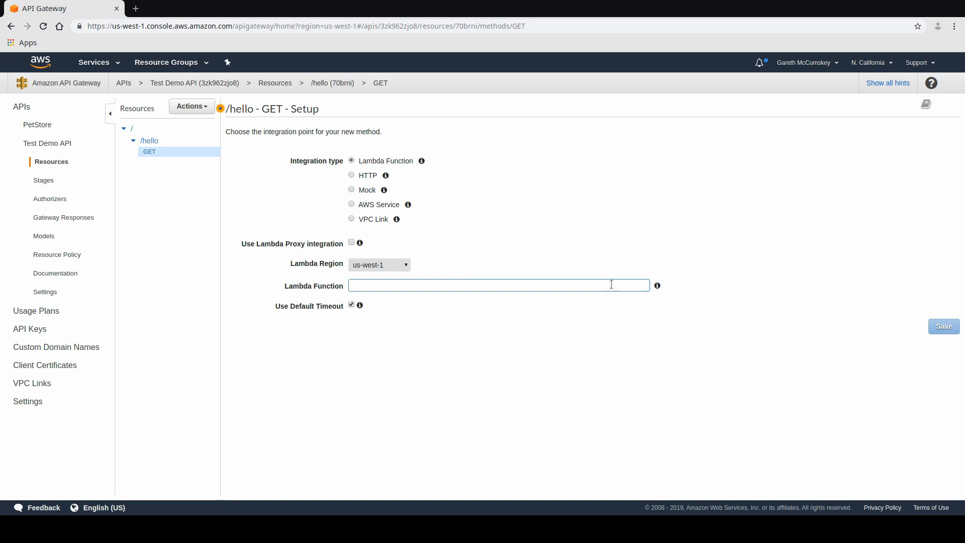
{"action": "type", "text": "hel"}
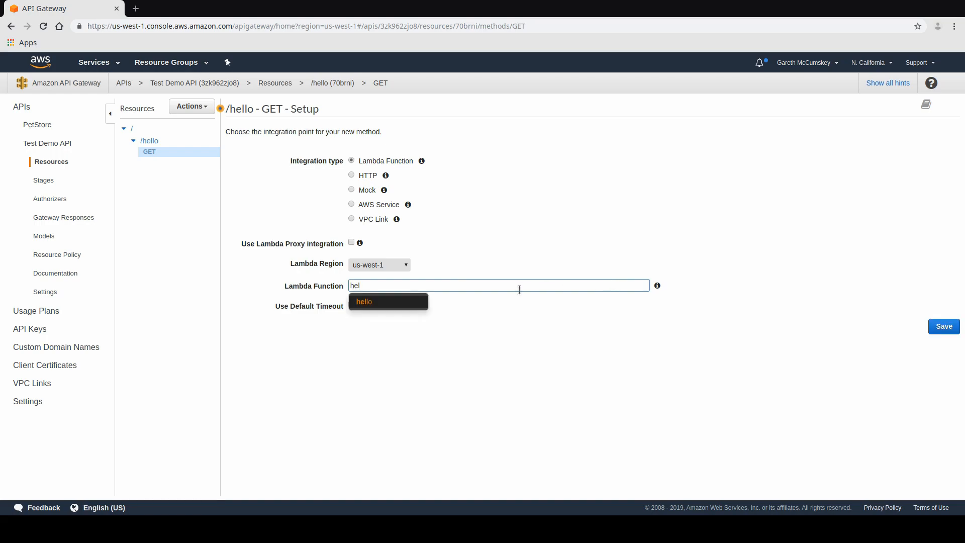
{"action": "left_click", "coordinate": [364, 301]}
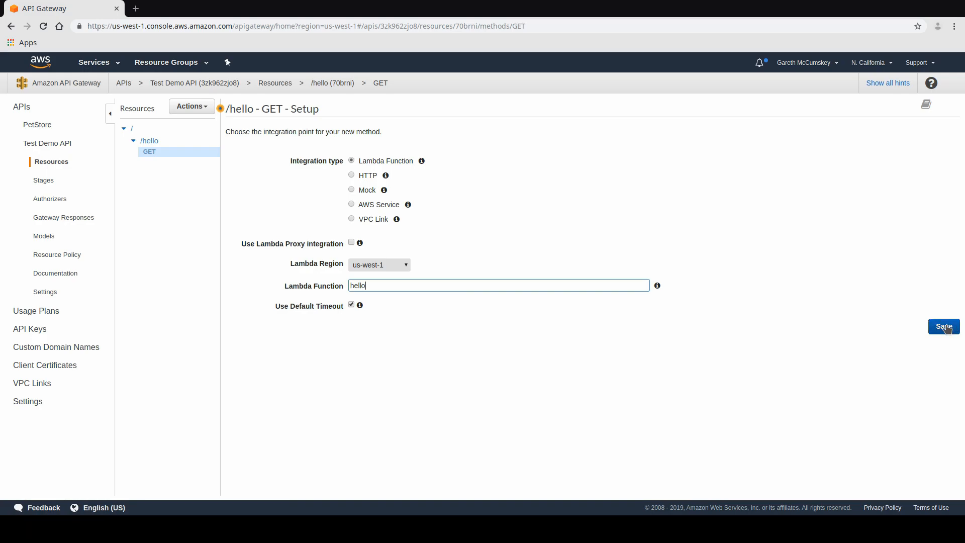
{"action": "left_click", "coordinate": [944, 326]}
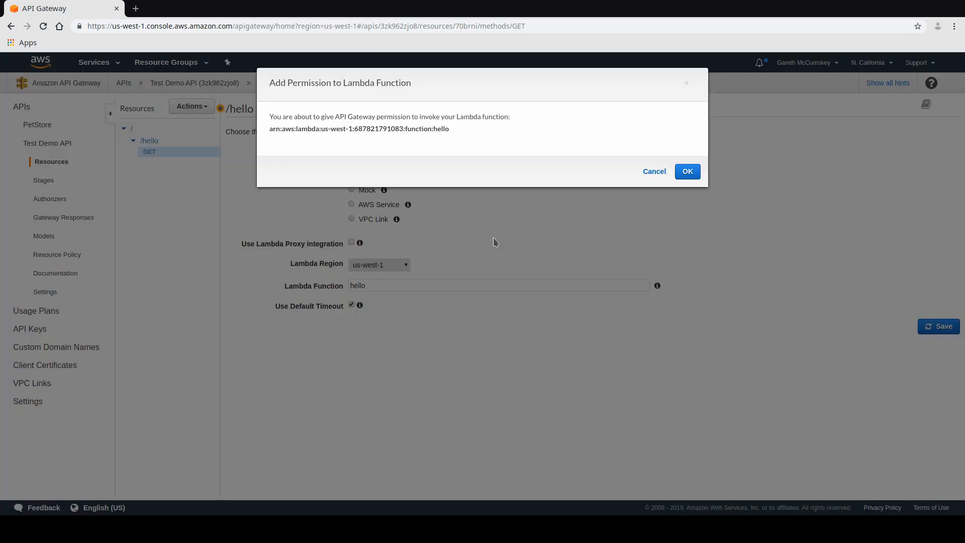
{"action": "mouse_move", "coordinate": [497, 160]}
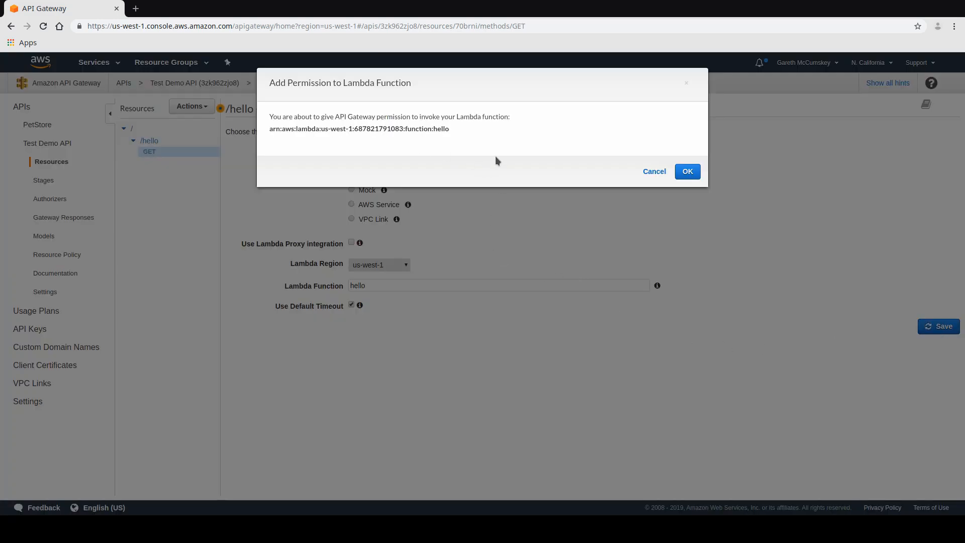
{"action": "mouse_move", "coordinate": [326, 131]}
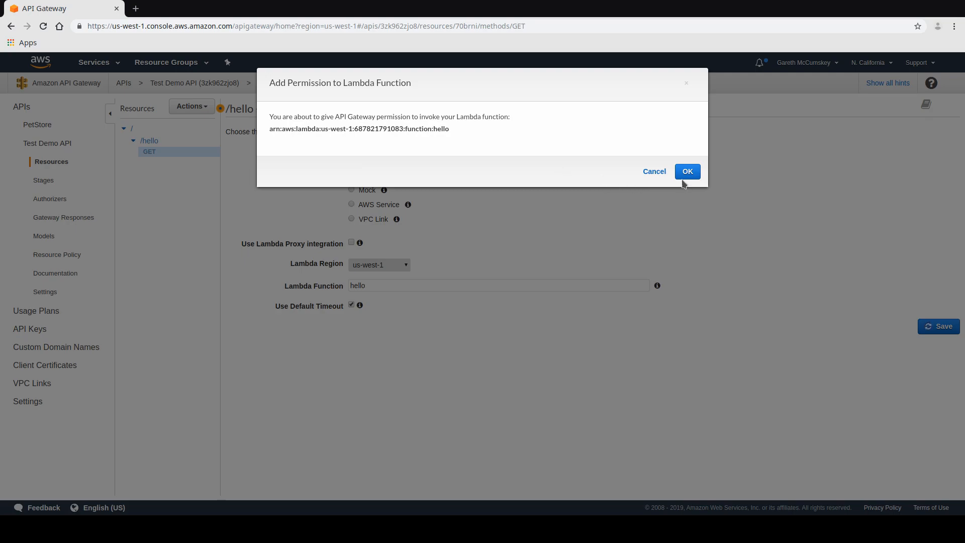
{"action": "left_click", "coordinate": [687, 171]}
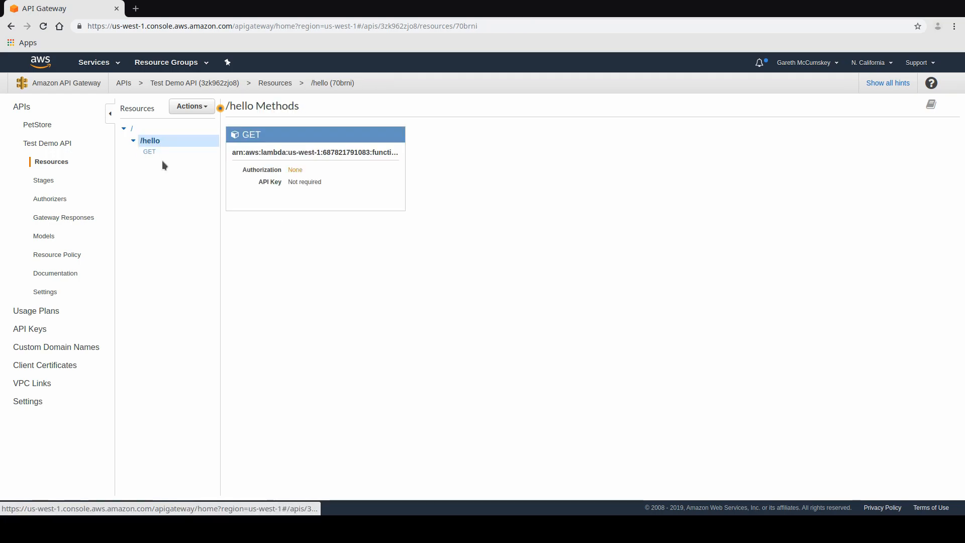
- Test the /hello GET method, getting status 200 with body 'Hello from Serverless'
{"action": "left_click", "coordinate": [149, 151]}
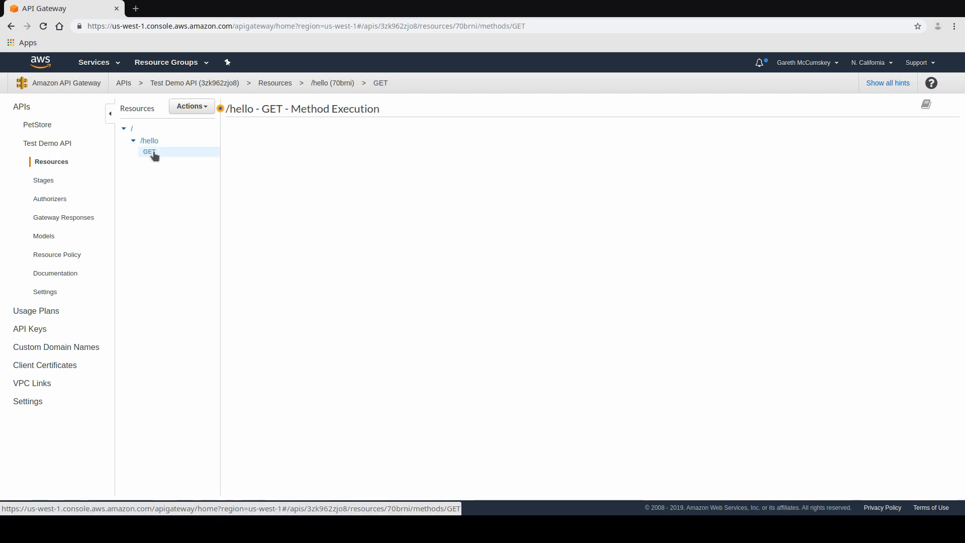
{"action": "left_click", "coordinate": [149, 152]}
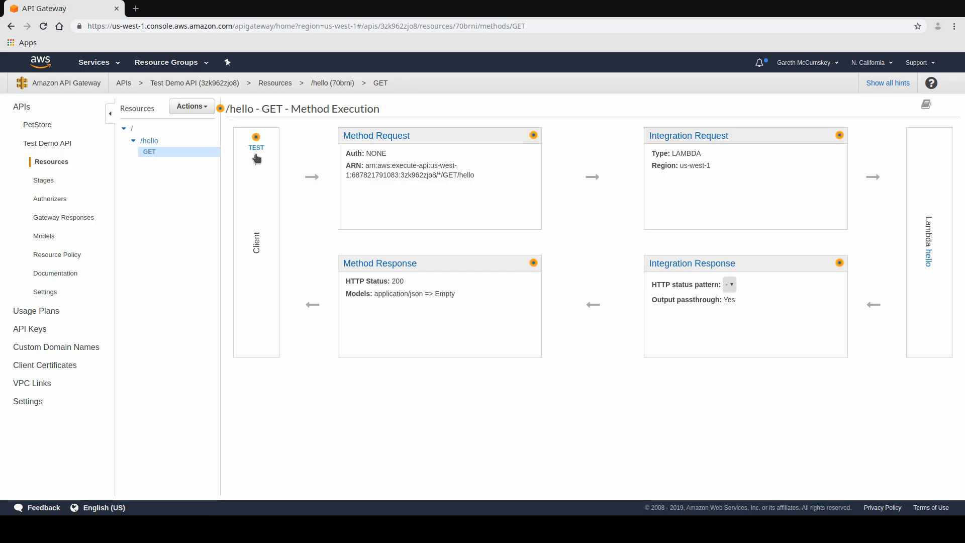
{"action": "left_click", "coordinate": [255, 142]}
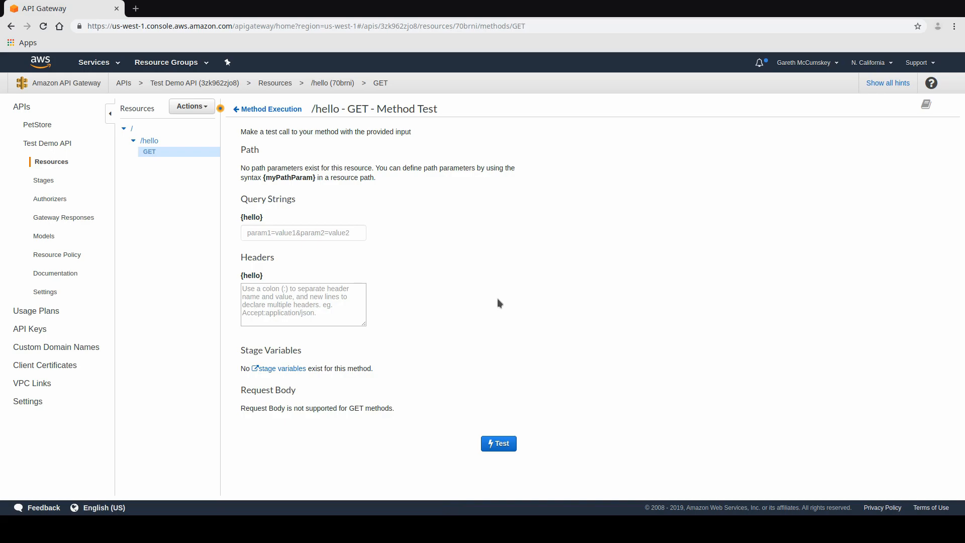
{"action": "left_click", "coordinate": [498, 443]}
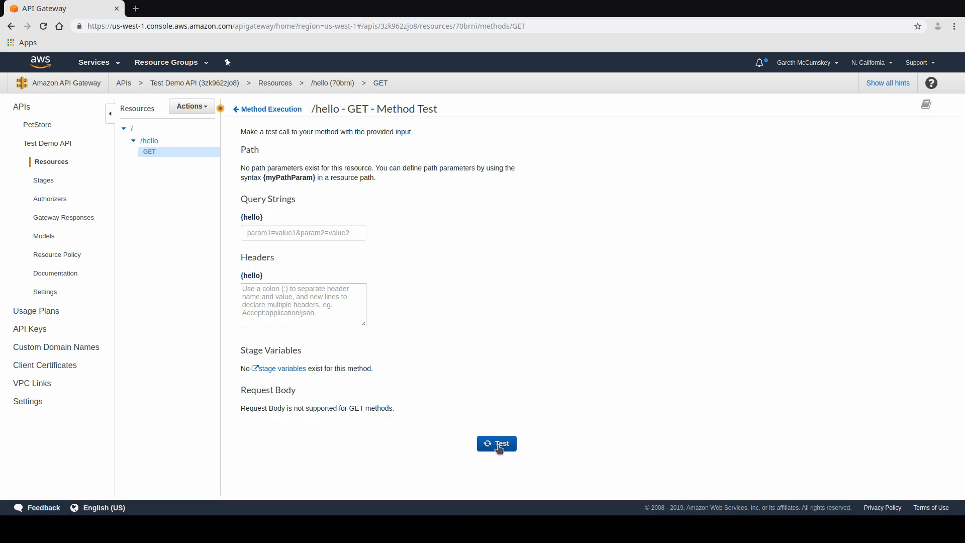
{"action": "left_click", "coordinate": [496, 444]}
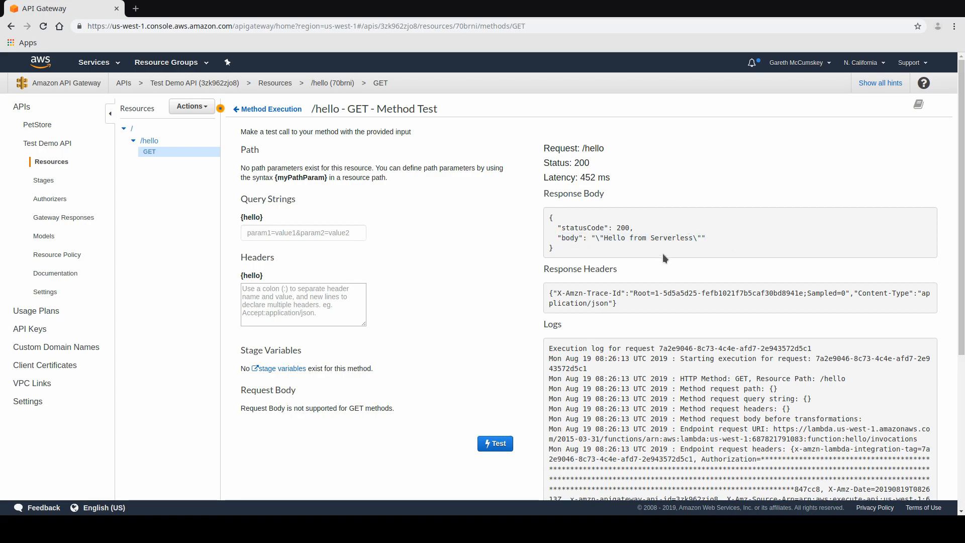
{"action": "mouse_move", "coordinate": [653, 224]}
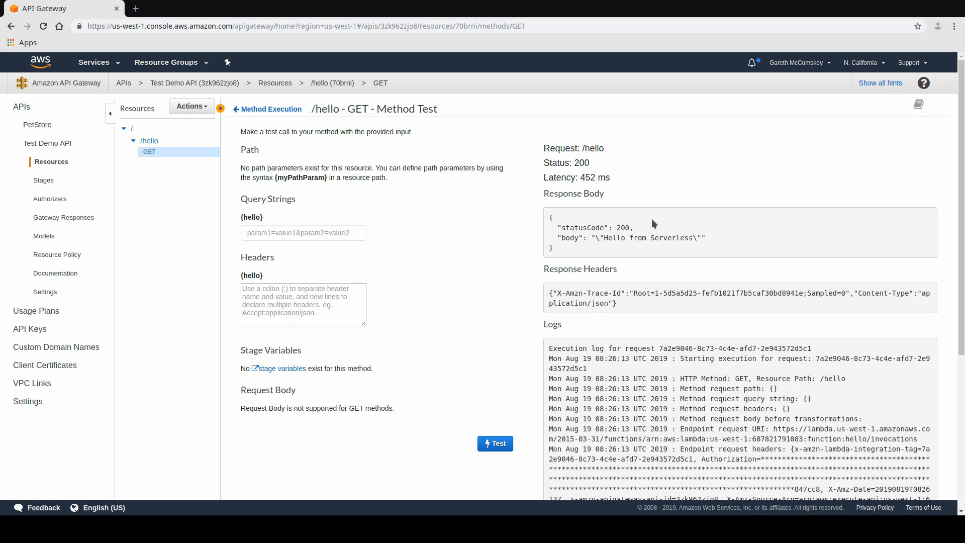
{"action": "mouse_move", "coordinate": [839, 242]}
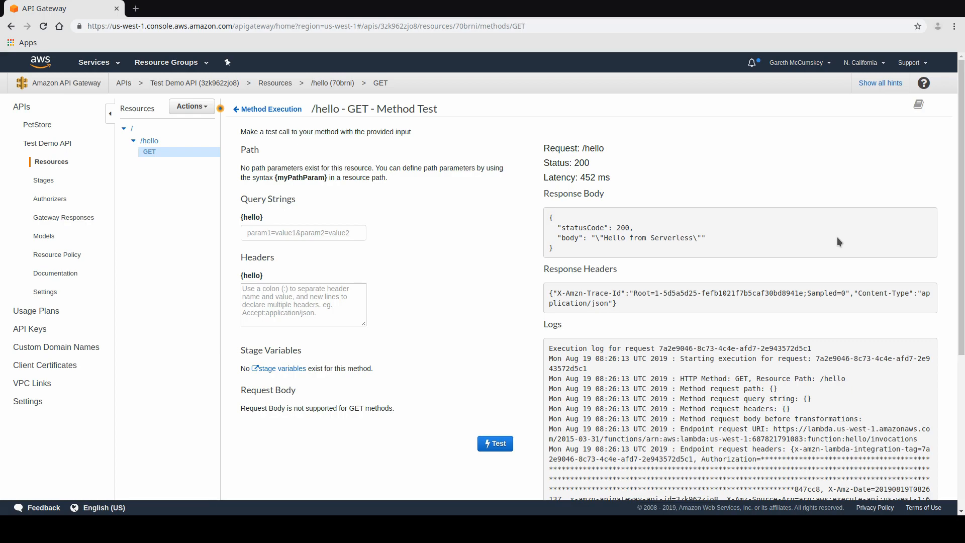
{"action": "mouse_move", "coordinate": [432, 377]}
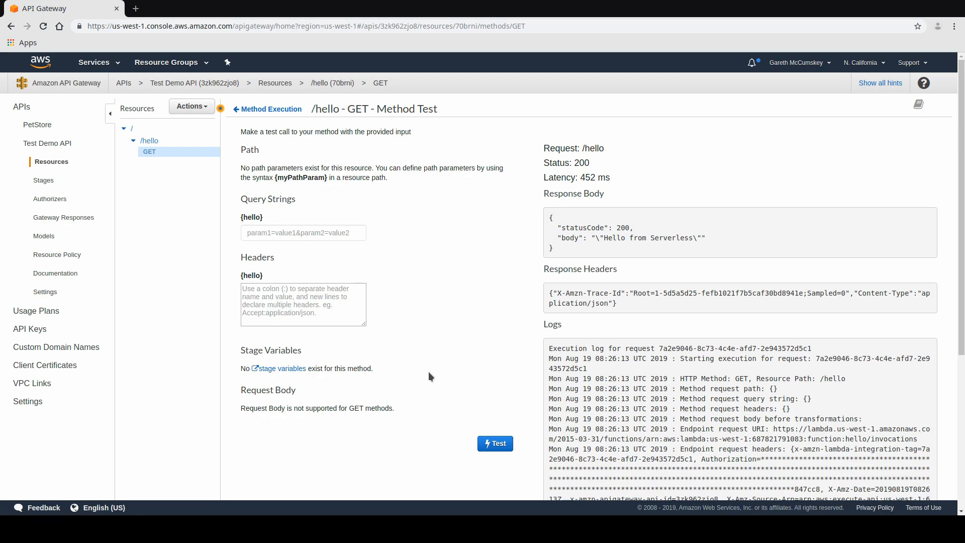
{"action": "mouse_move", "coordinate": [462, 298]}
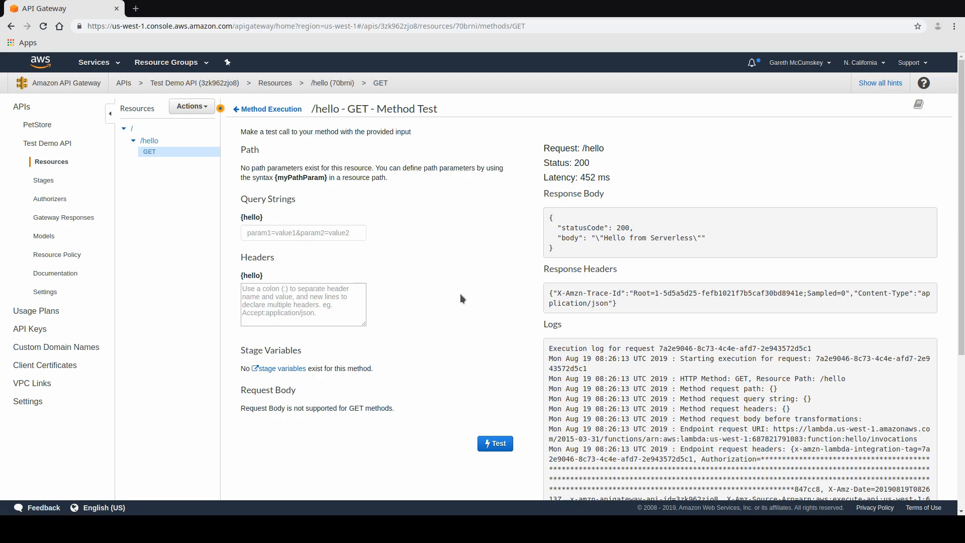
{"action": "mouse_move", "coordinate": [733, 198]}
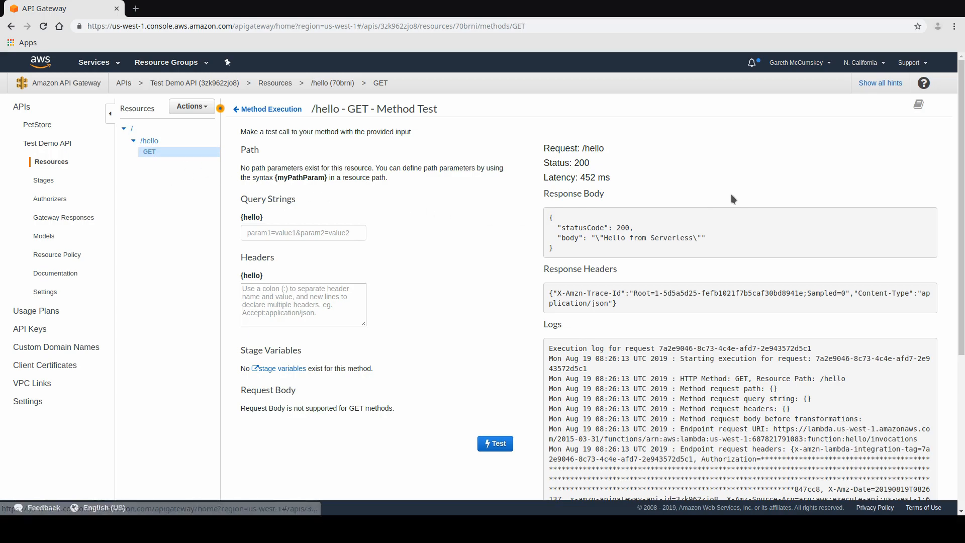
{"action": "mouse_move", "coordinate": [465, 170]}
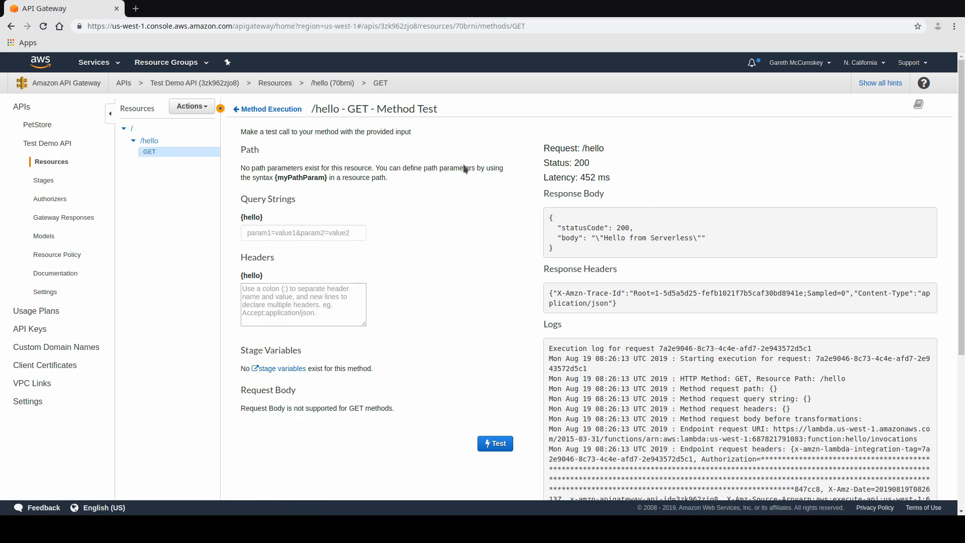
{"action": "mouse_move", "coordinate": [443, 301]}
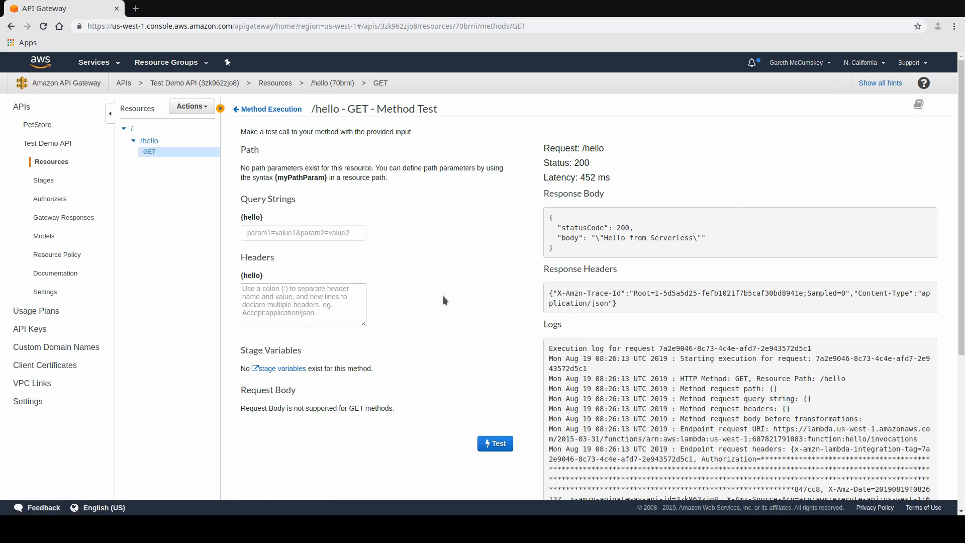